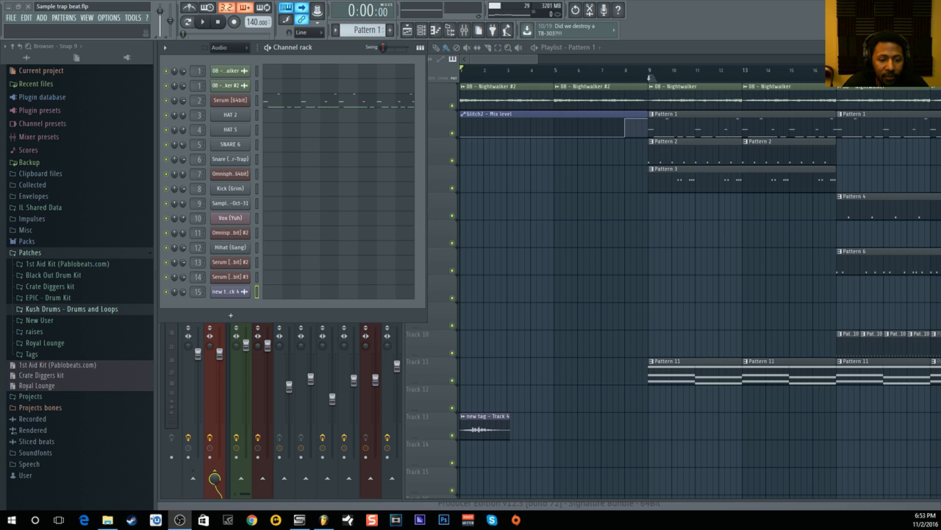
- Play the trap beat's full arrangement from the beginning in Song mode
click(195, 27)
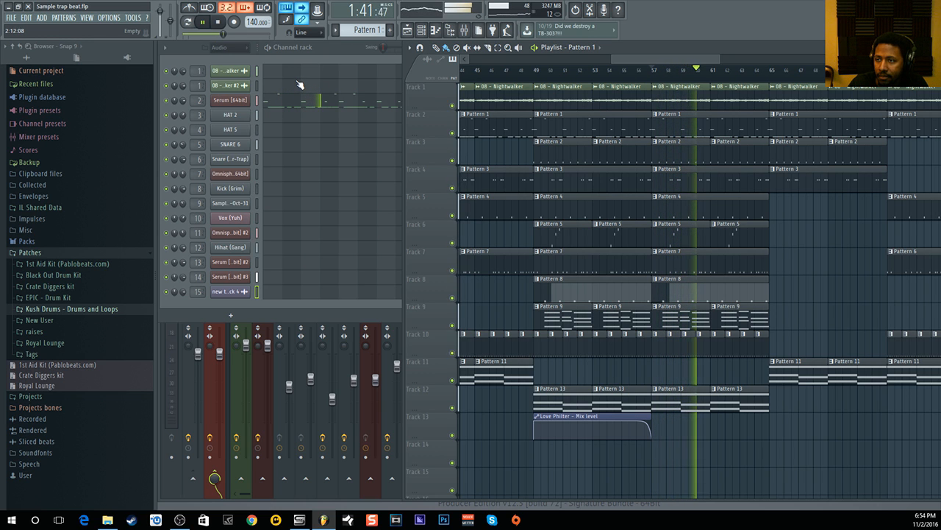
- Stop the arrangement playback
click(201, 23)
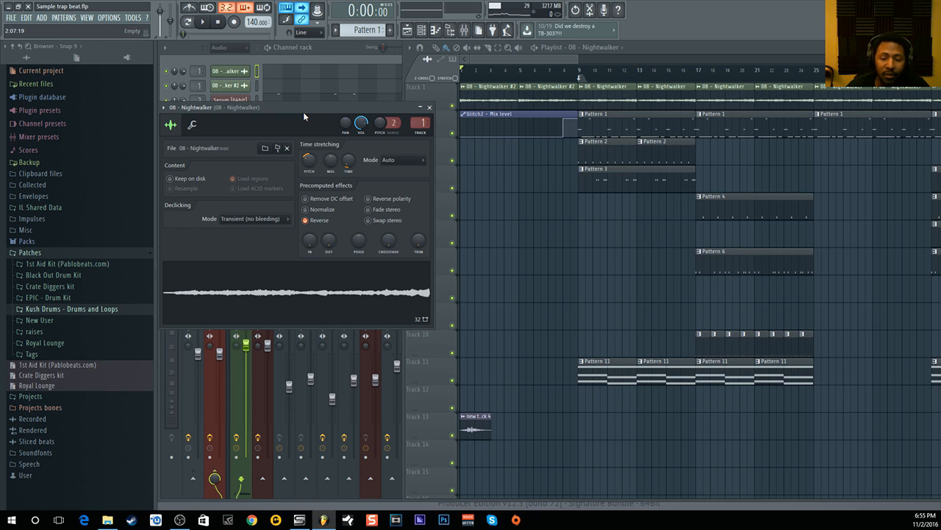
- Open Gross Beat on the Nightwalker mixer insert, then briefly play and stop the song
click(303, 220)
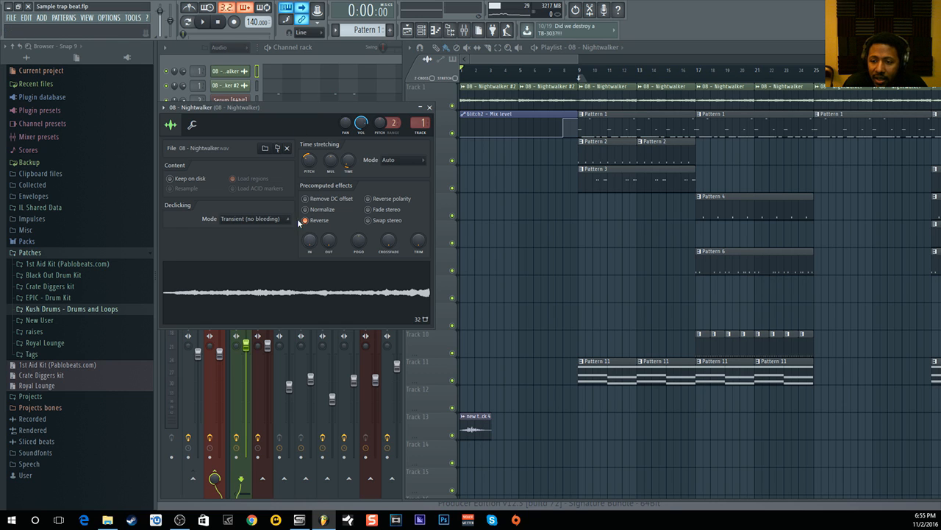
click(306, 220)
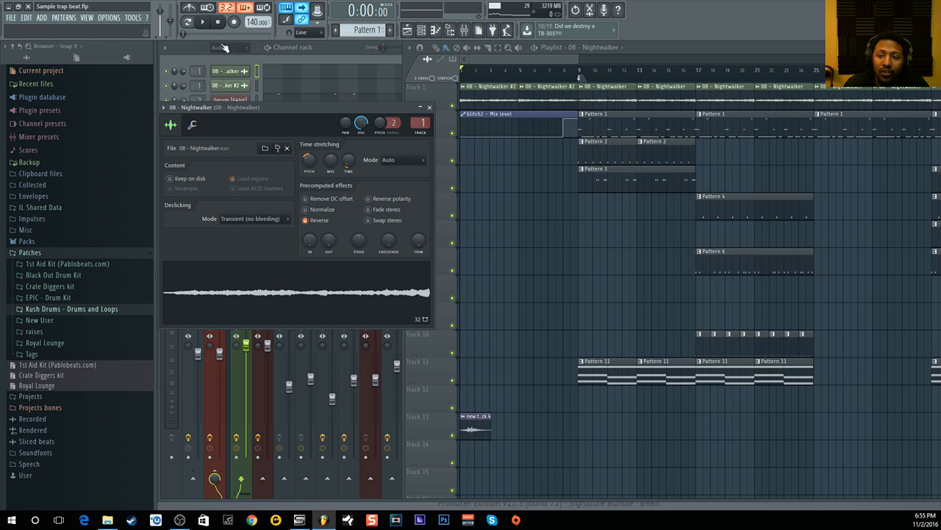
click(202, 25)
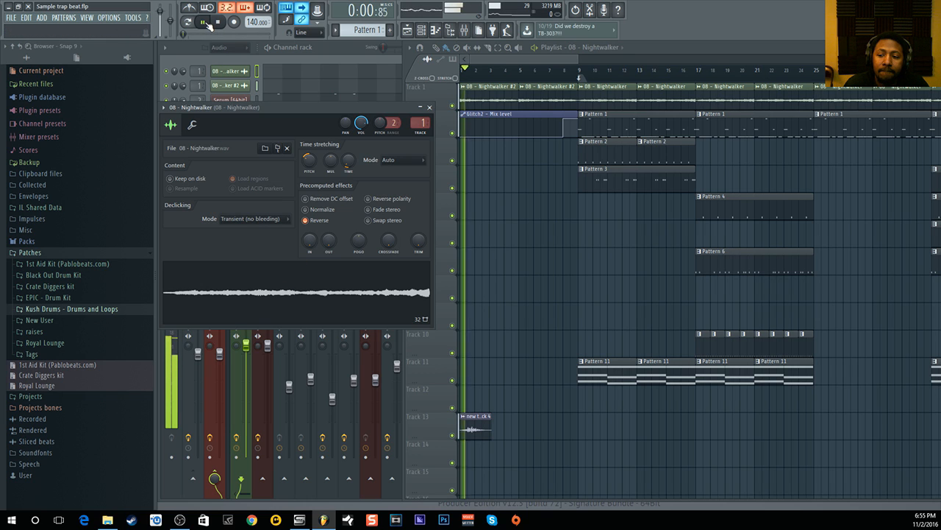
click(200, 23)
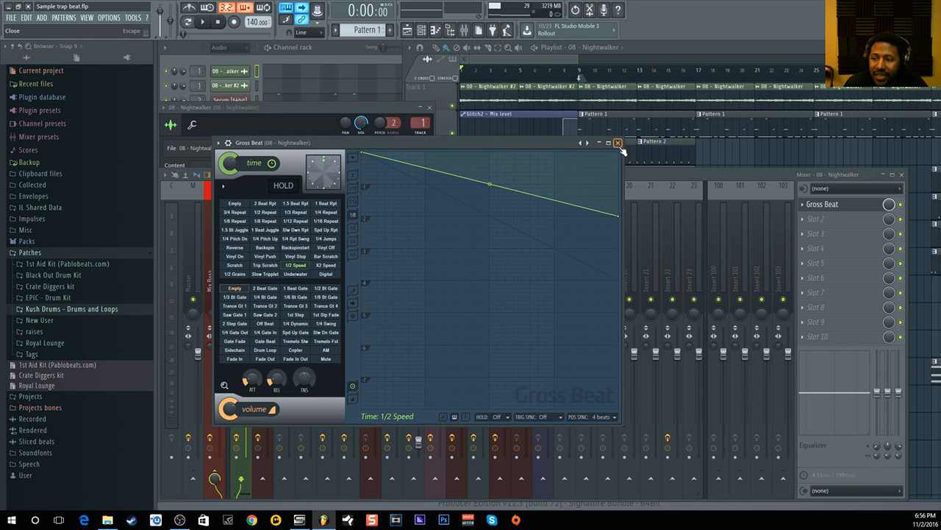
- Close the Gross Beat window, then briefly play and stop the song
click(619, 142)
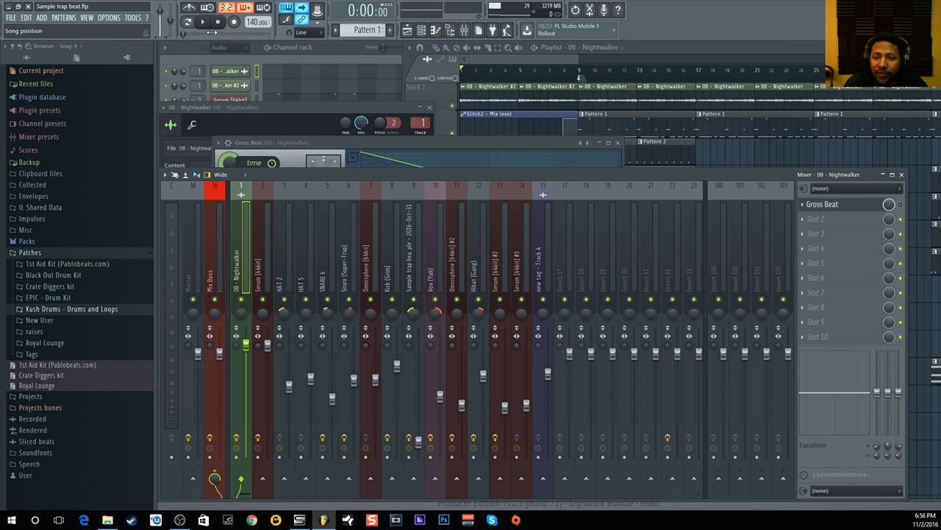
click(203, 27)
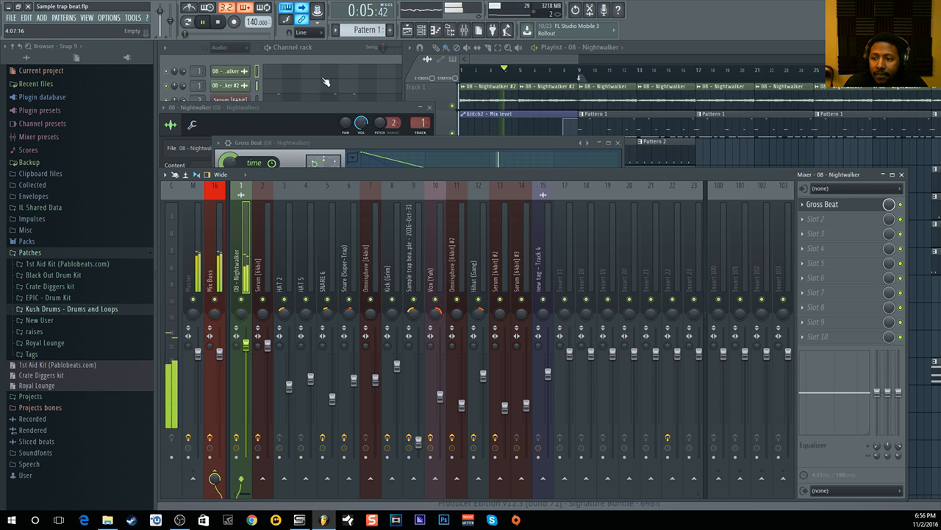
click(204, 27)
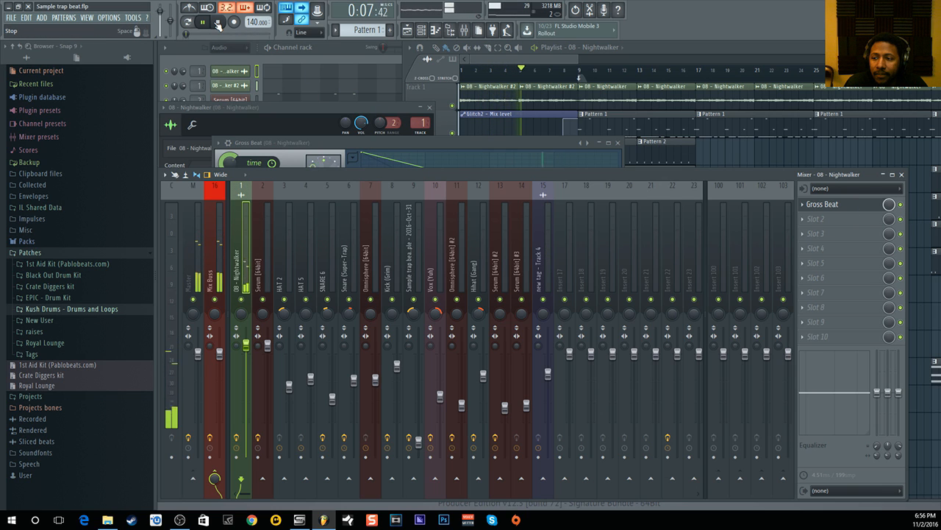
click(204, 24)
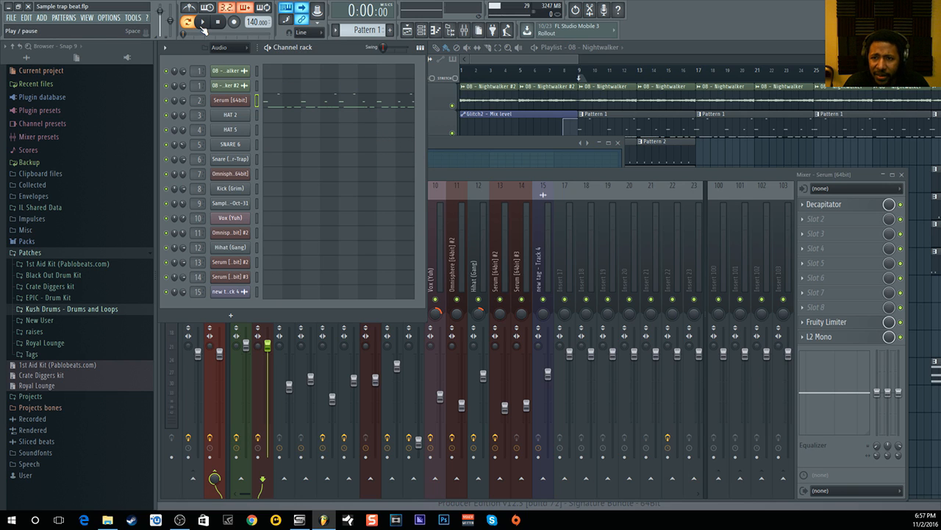
- Play the Serum pattern on its own
click(188, 25)
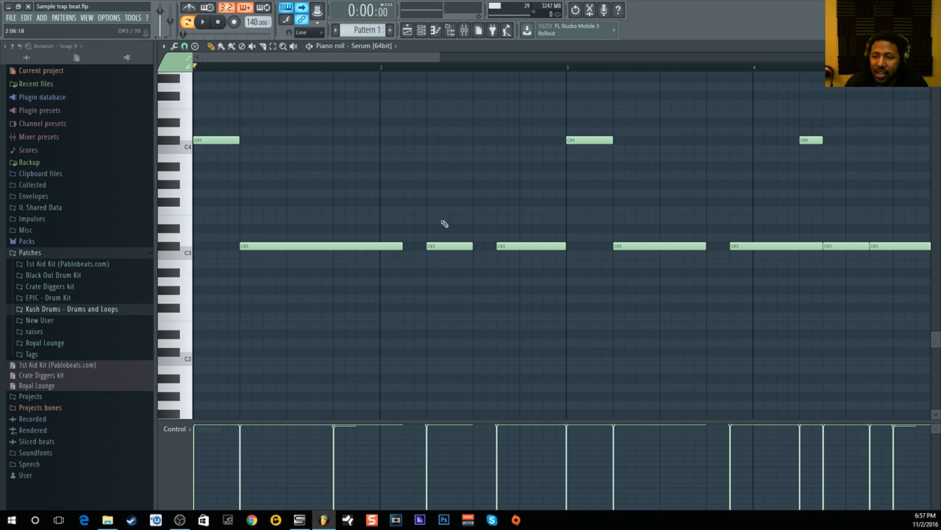
click(203, 25)
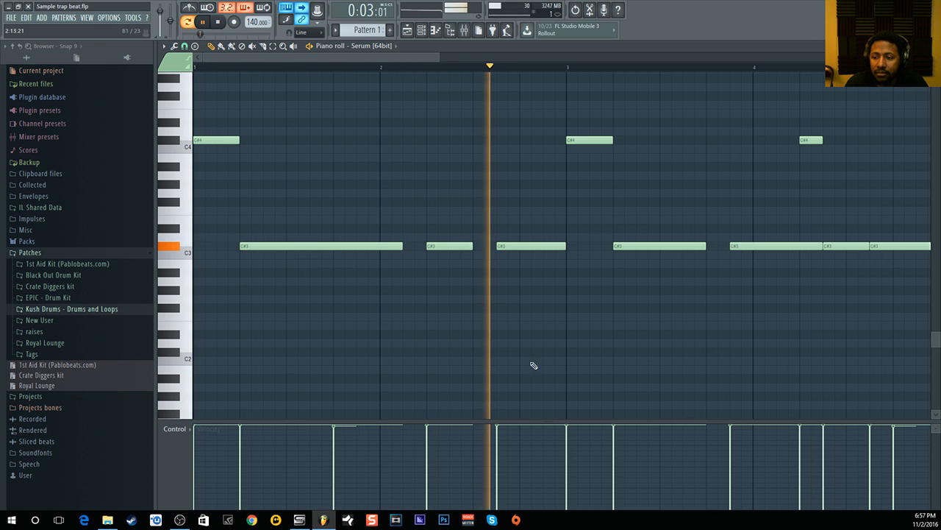
click(200, 23)
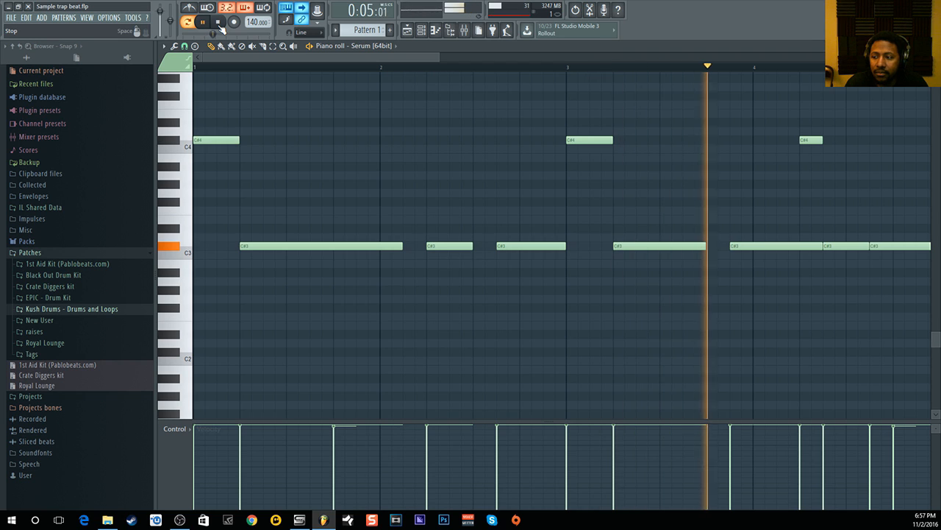
click(204, 24)
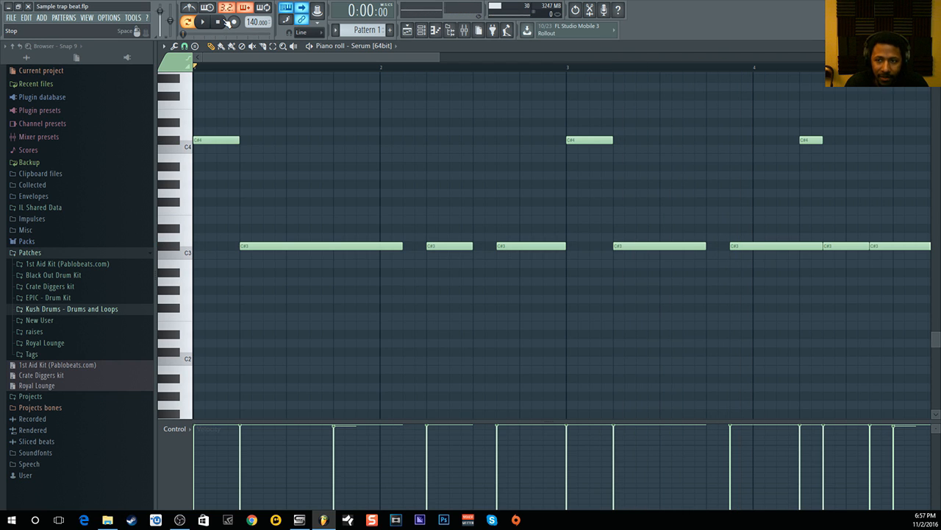
click(455, 30)
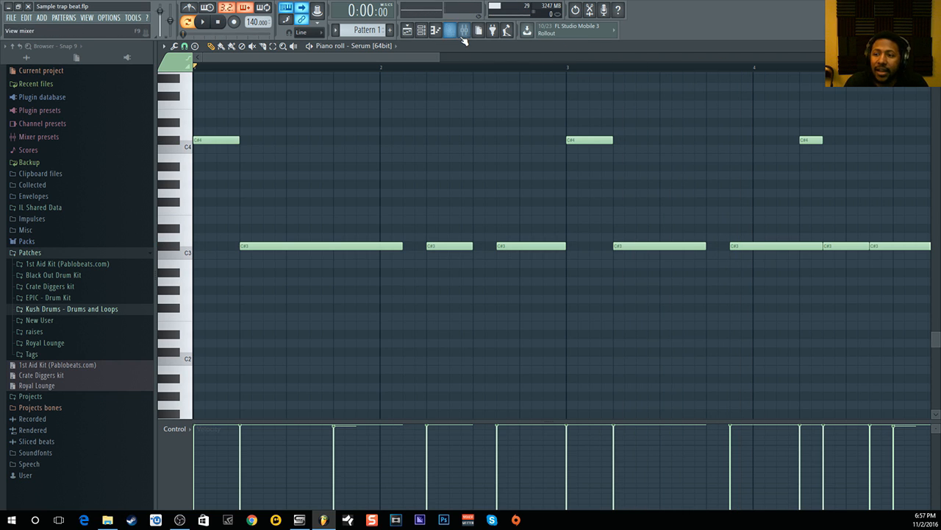
click(420, 30)
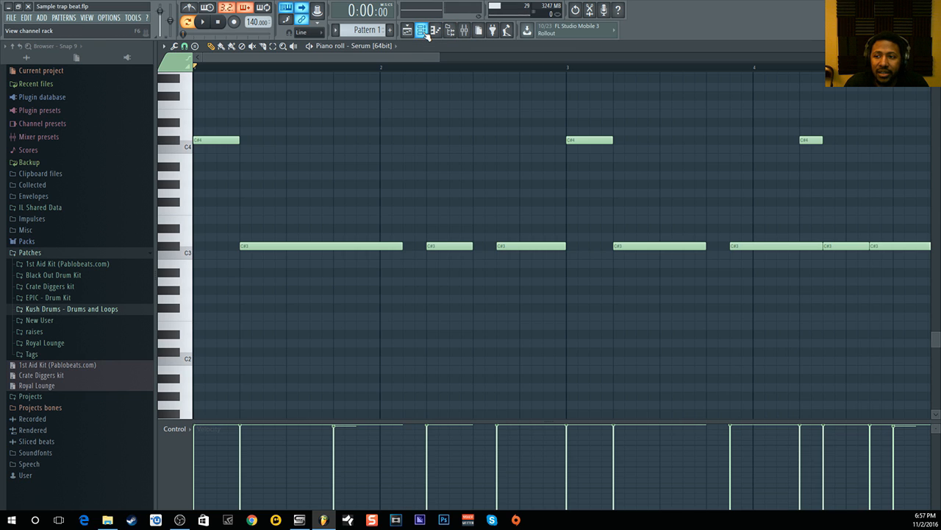
- Bring up the channel rack and close Serum's Decapitator window
click(419, 30)
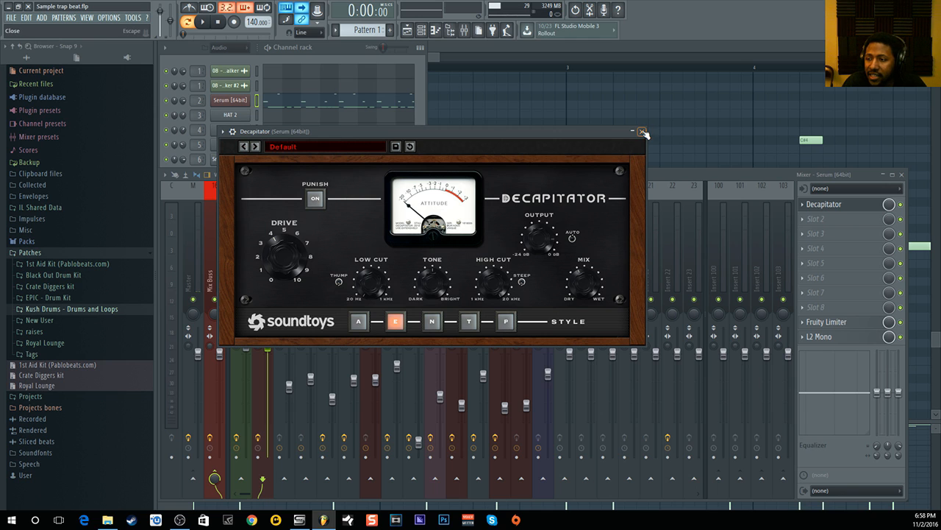
click(642, 132)
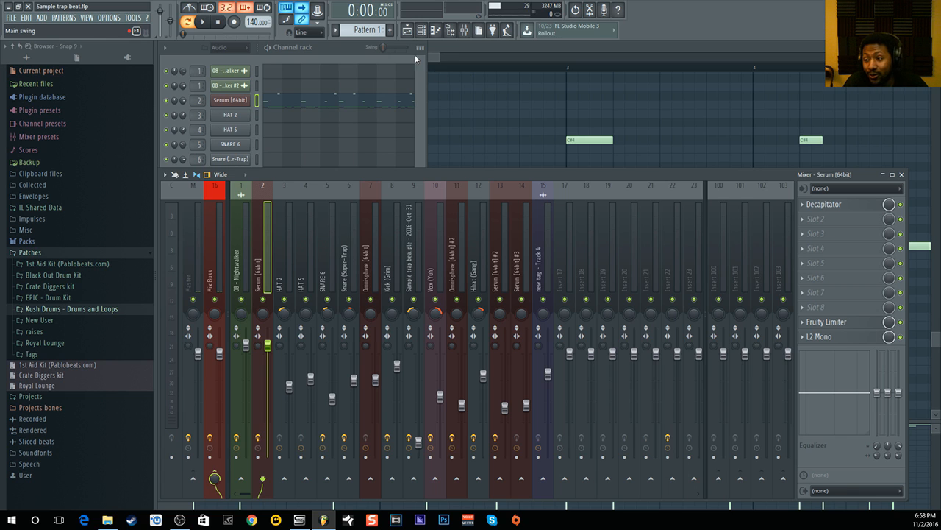
- Open Fruity Limiter, then L2 Mono, from the Serum mixer insert
click(827, 322)
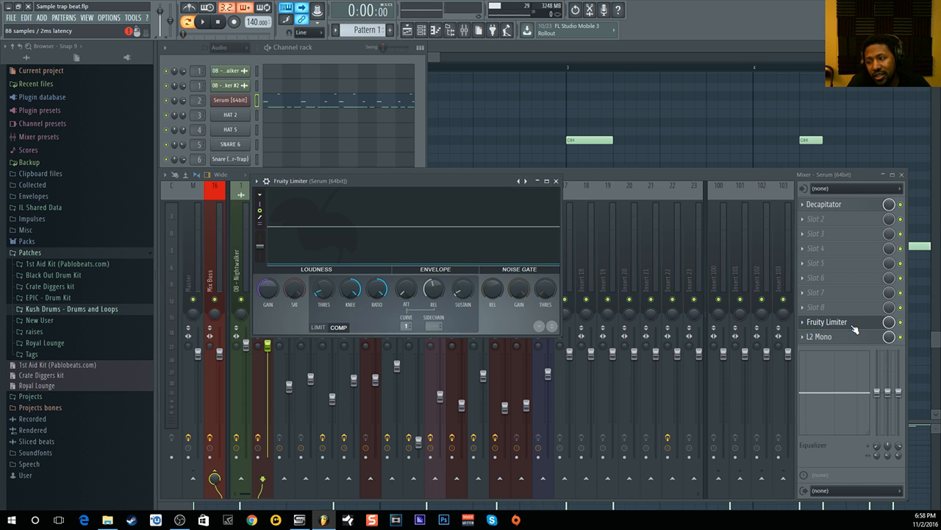
click(825, 336)
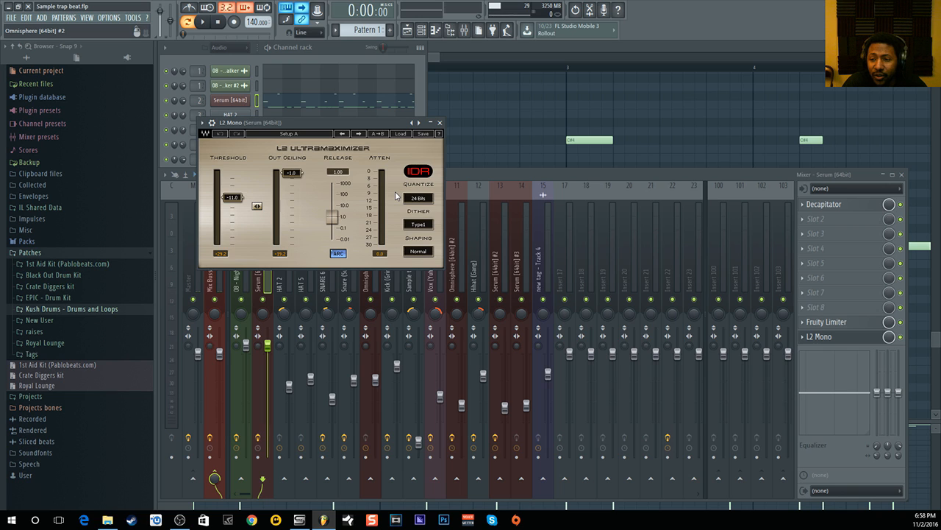
mouse_move(381, 197)
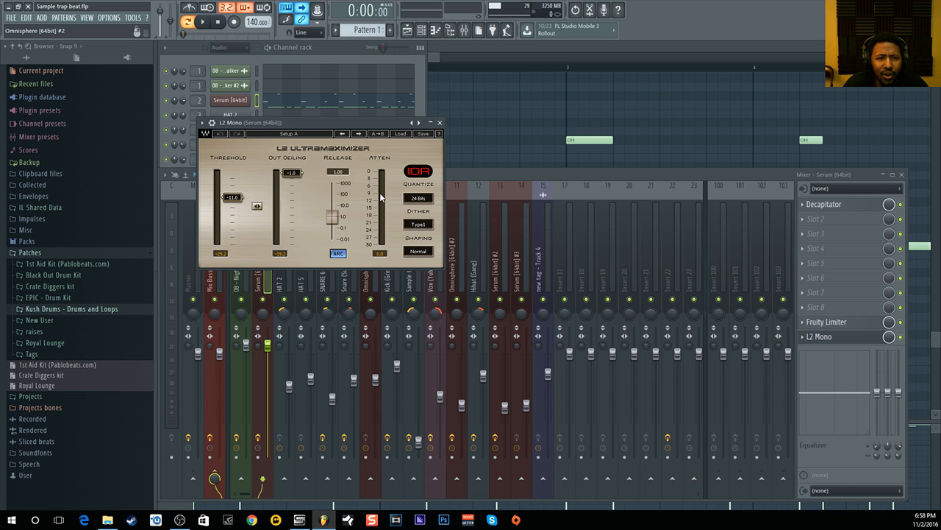
mouse_move(379, 208)
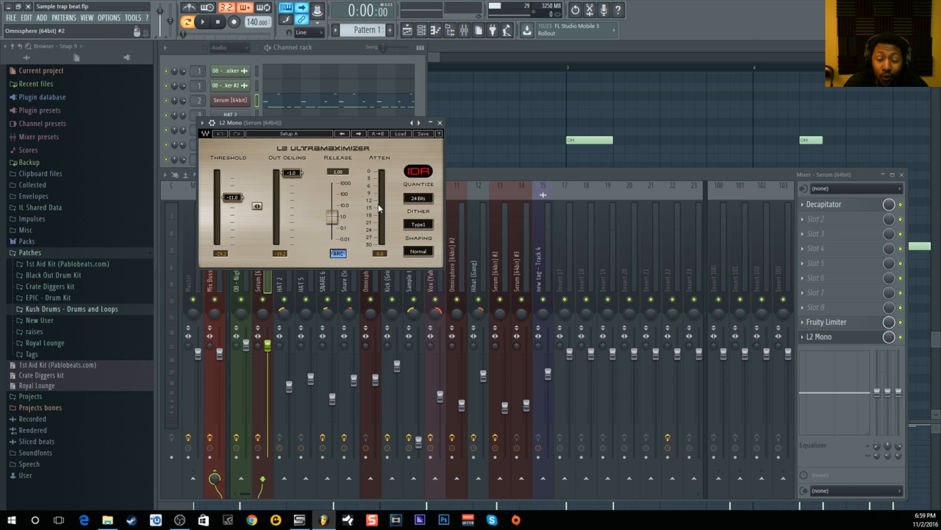
mouse_move(376, 190)
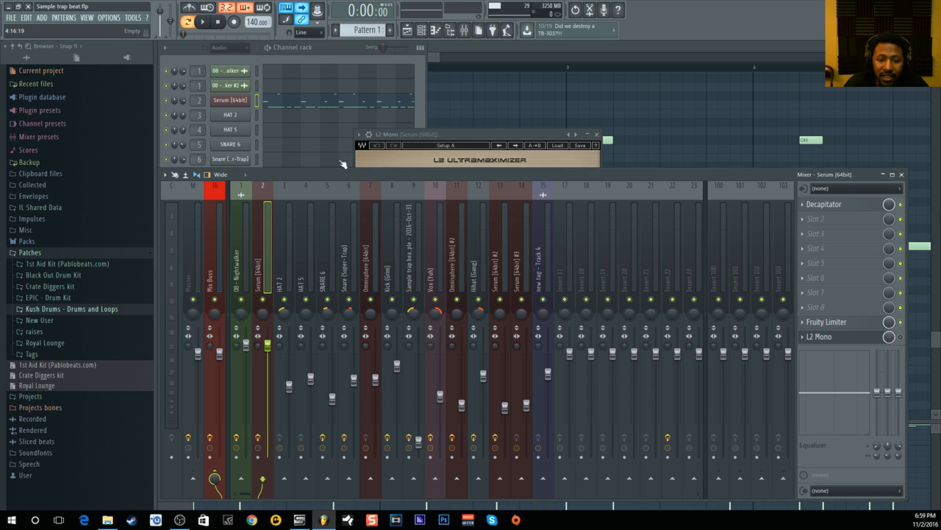
- Briefly play and stop the beat while viewing the L2 Ultramaximizer
click(200, 23)
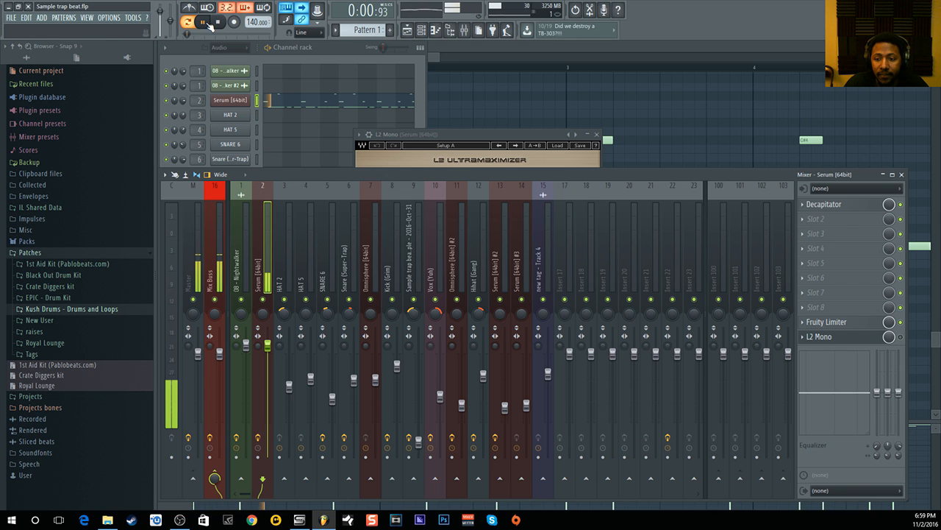
click(203, 24)
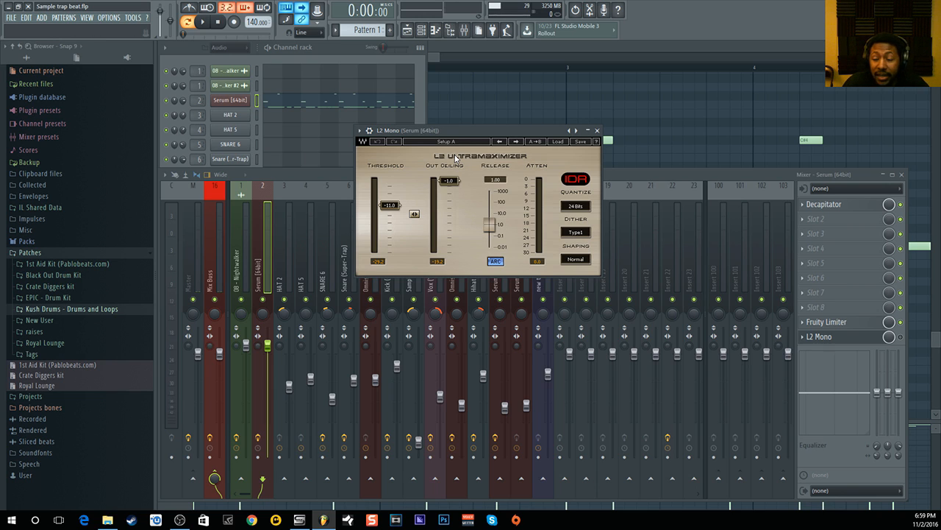
mouse_move(442, 202)
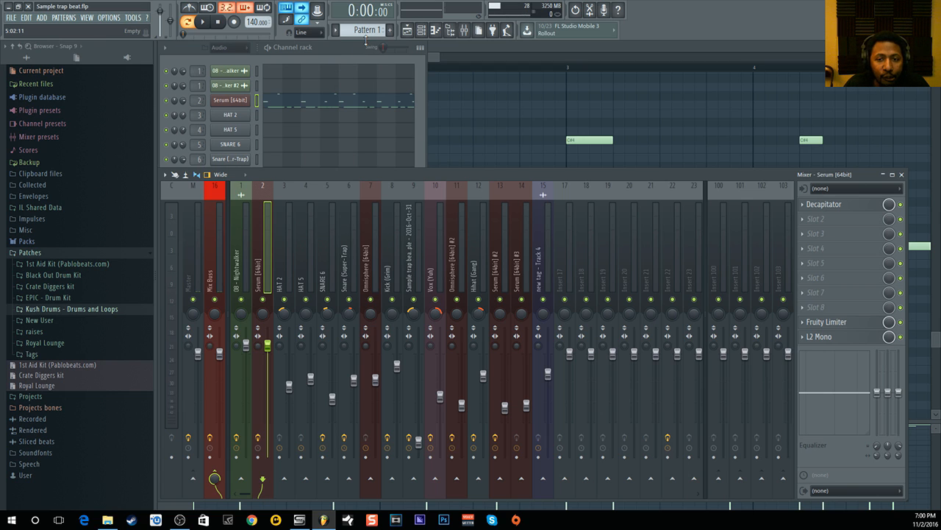
- Select Pattern 2 and briefly play and stop the HAT 2 pattern
click(362, 31)
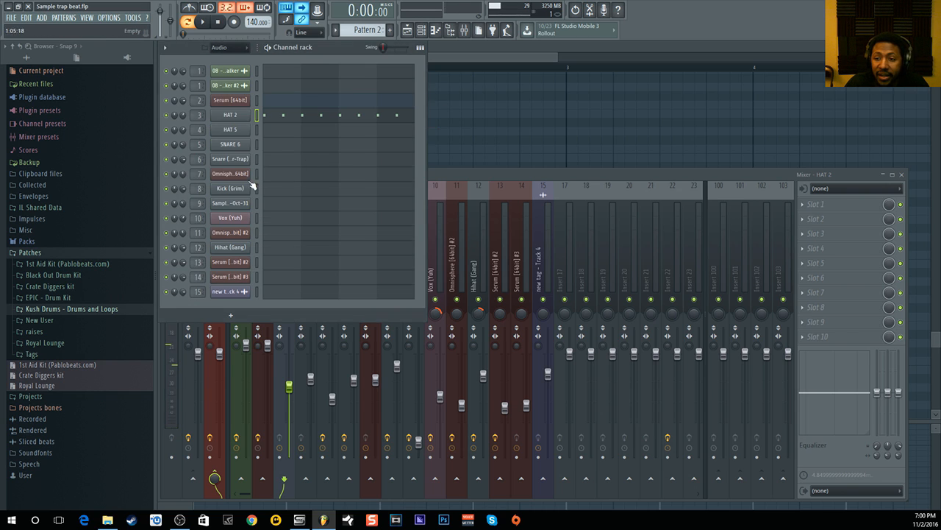
click(215, 22)
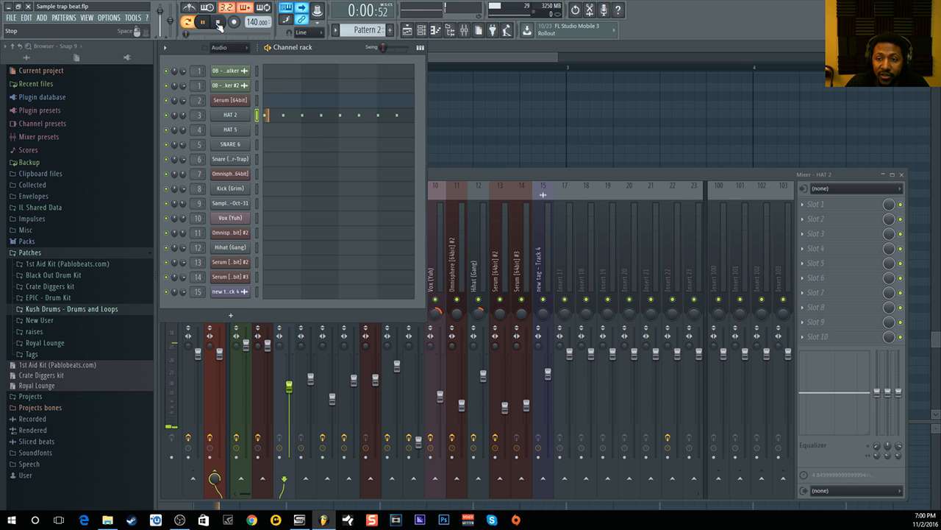
click(217, 25)
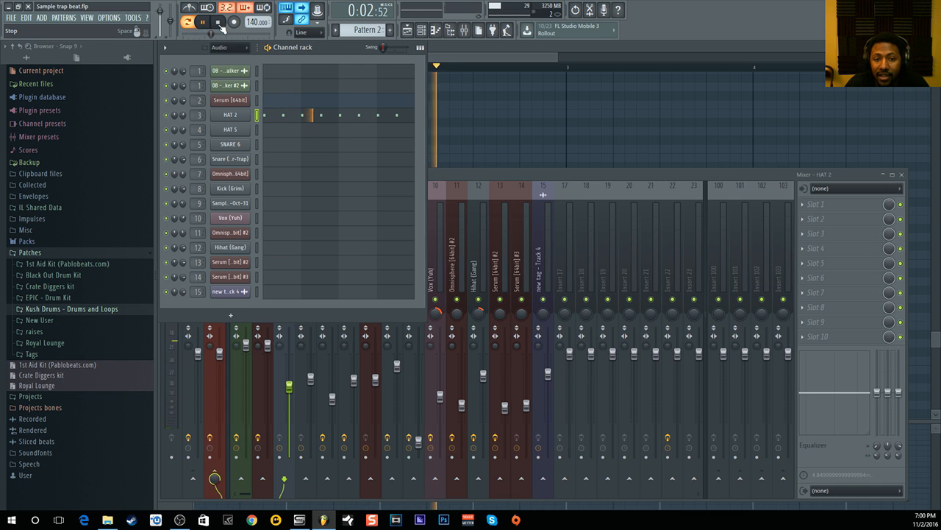
click(222, 25)
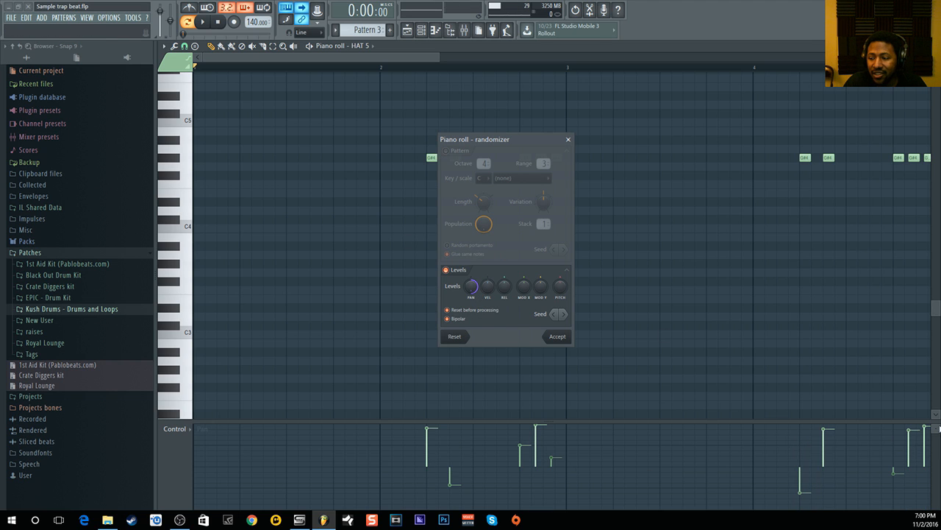
- Dismiss the note randomizer, then open and close HAT 5's sample settings
click(418, 30)
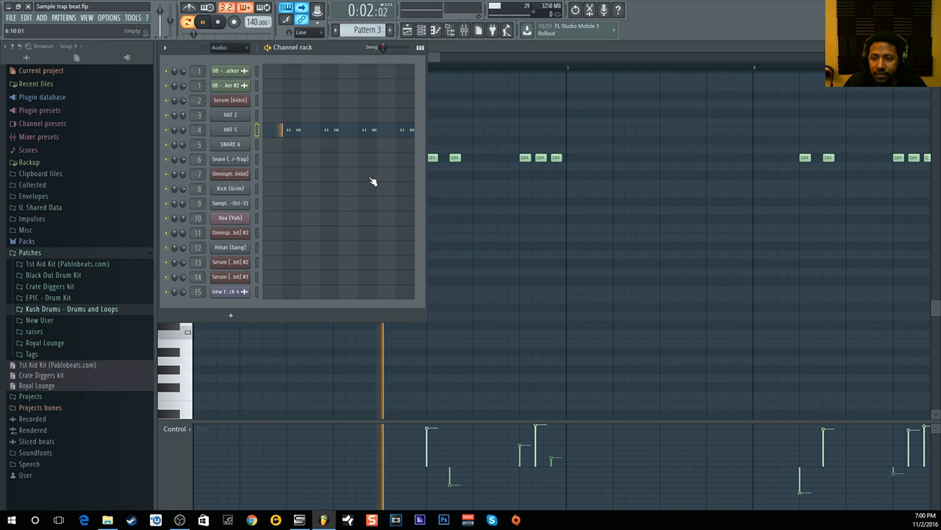
click(205, 25)
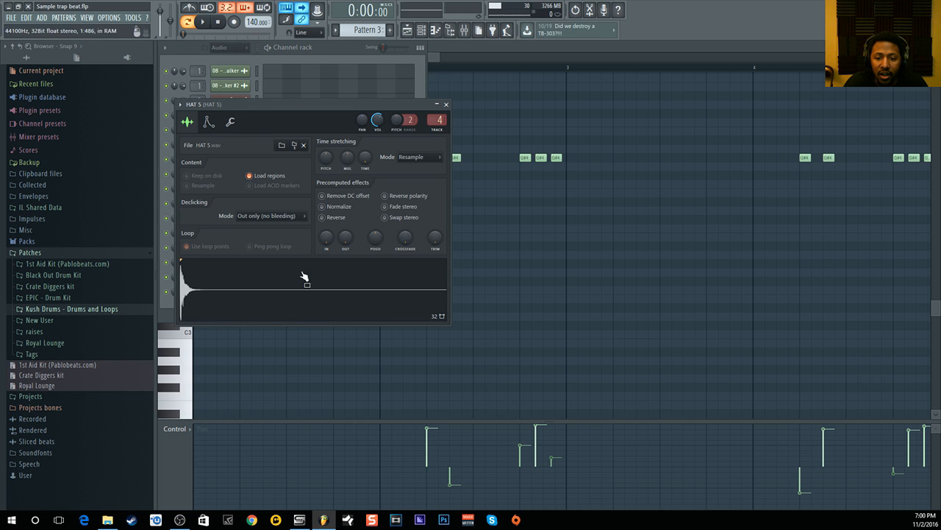
mouse_move(274, 325)
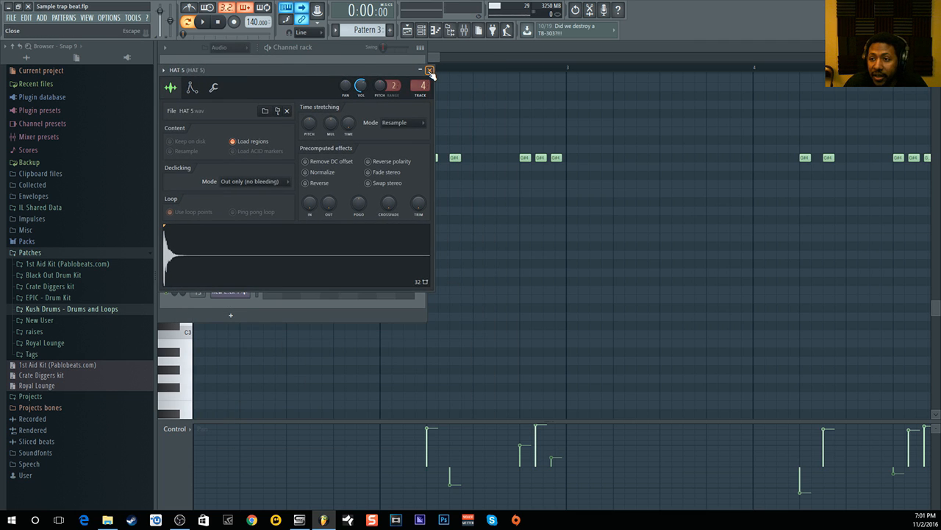
click(432, 69)
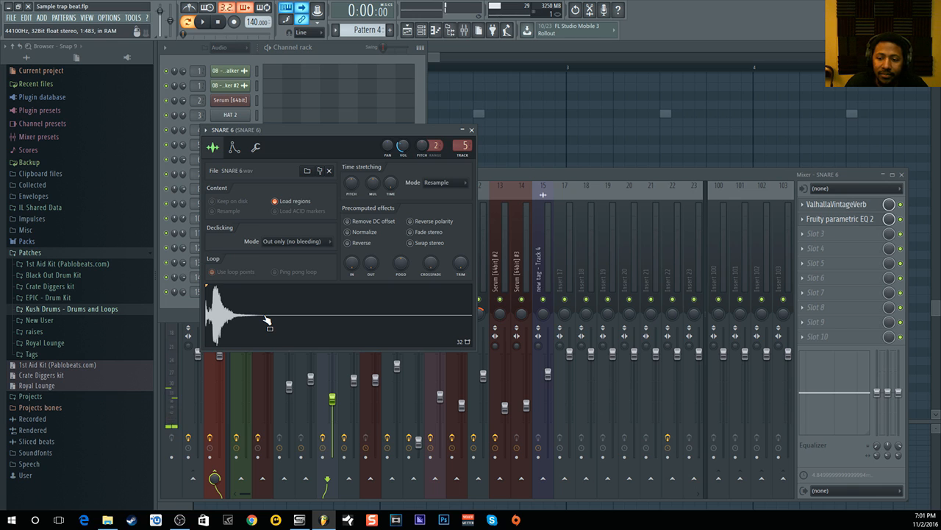
- Inspect ValhallaVintageVerb on SNARE 6, then on Snare (Super-Trap), closing each window
click(462, 129)
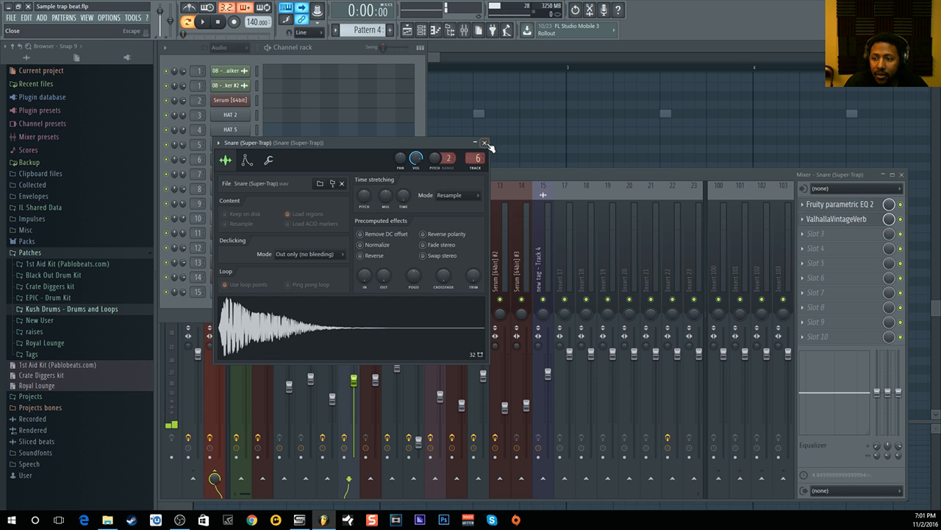
click(484, 142)
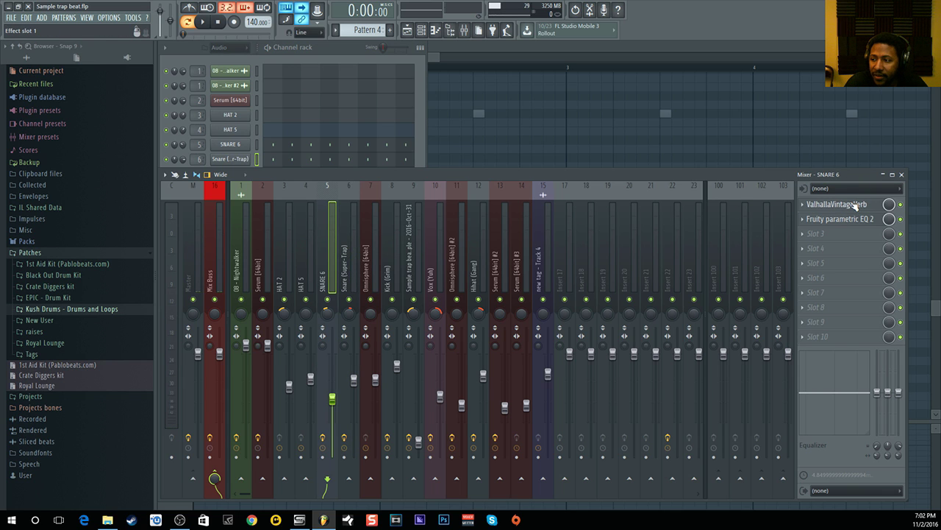
click(836, 204)
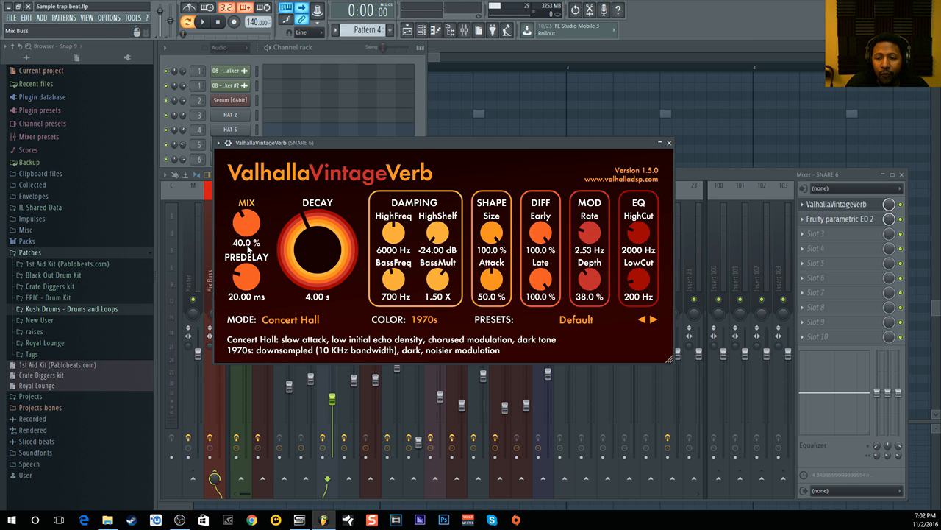
click(668, 142)
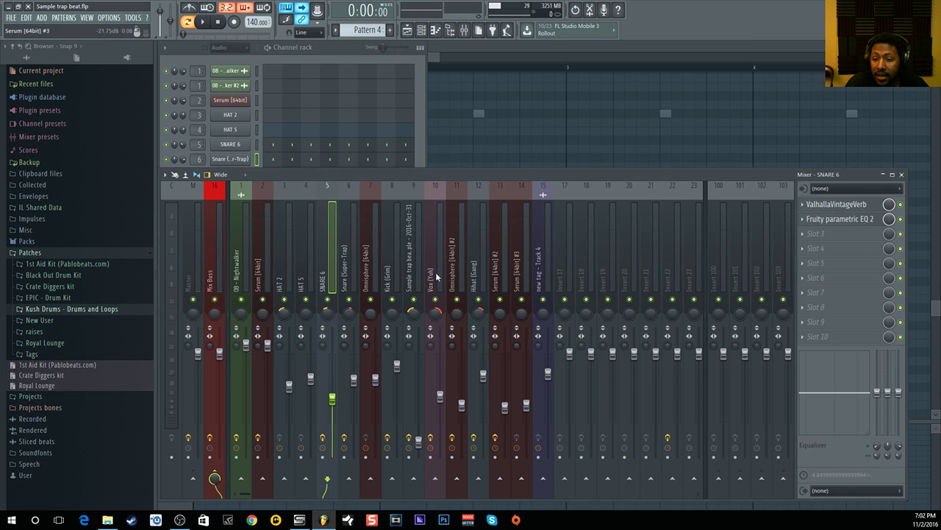
click(836, 205)
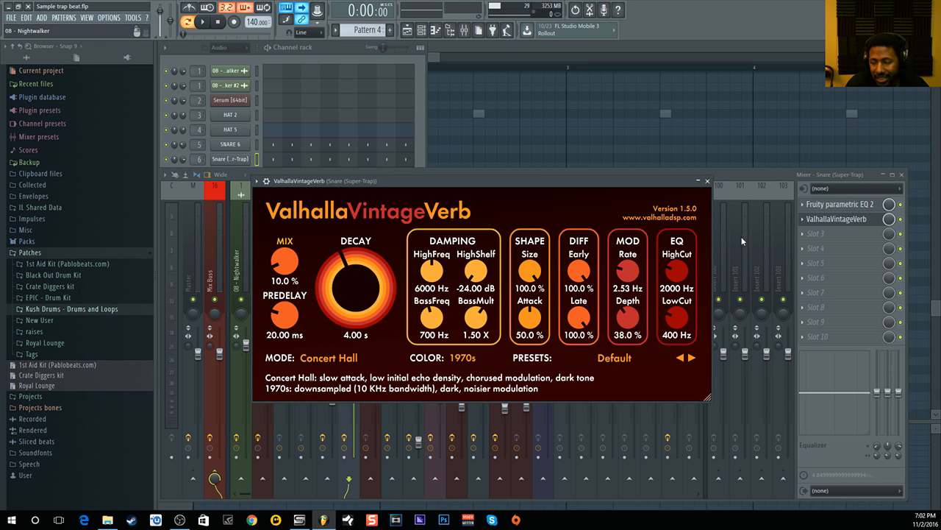
click(715, 180)
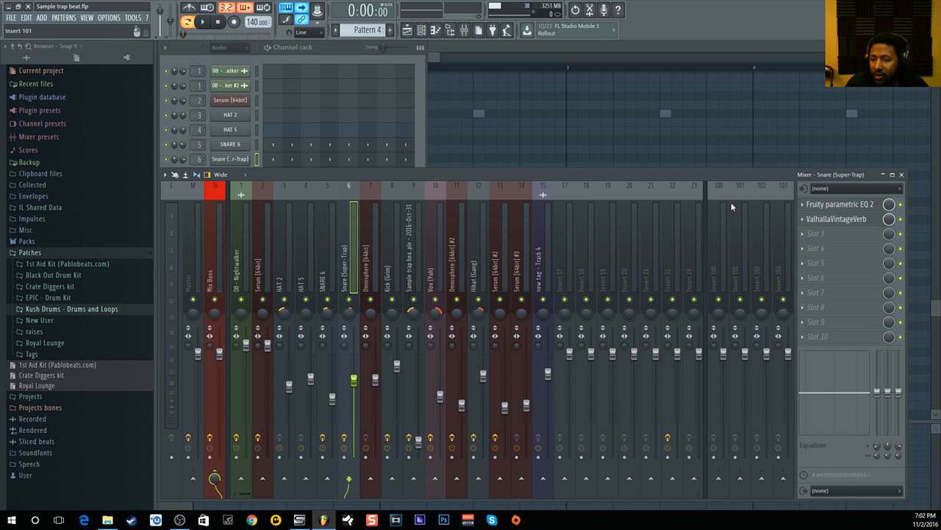
- Show SNARE 6's insert effects and briefly play Pattern 4 to hear the snares
click(346, 265)
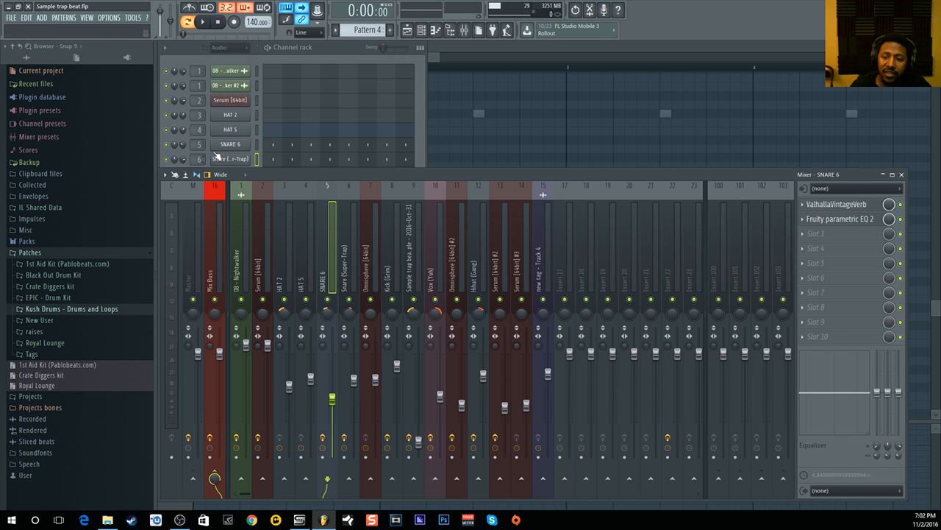
click(230, 159)
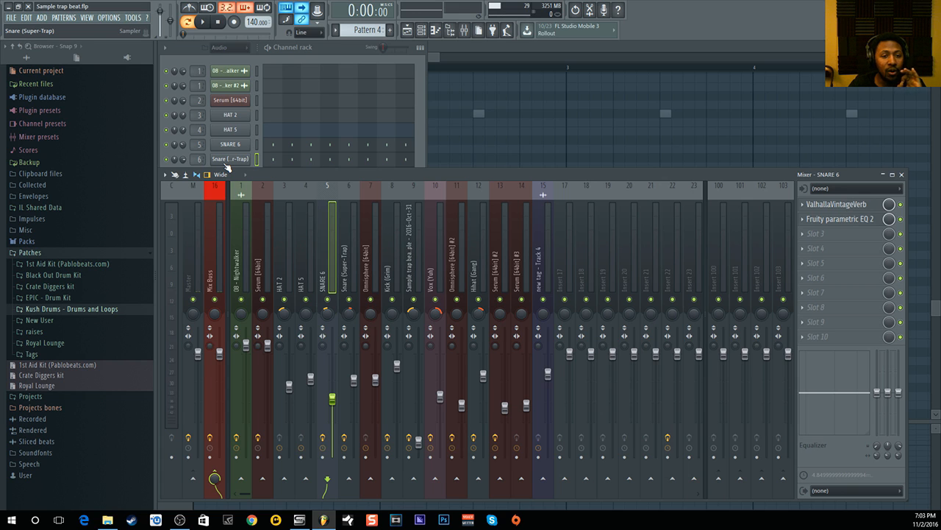
click(230, 129)
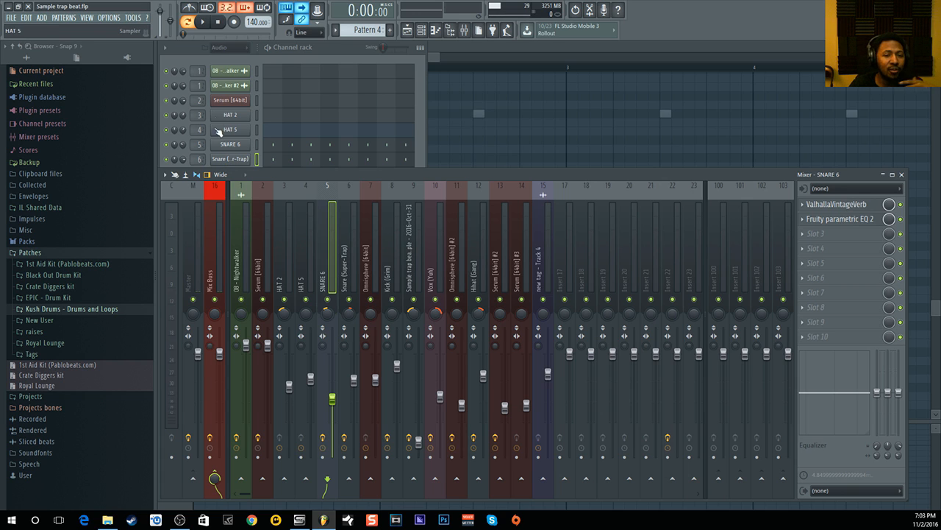
click(199, 25)
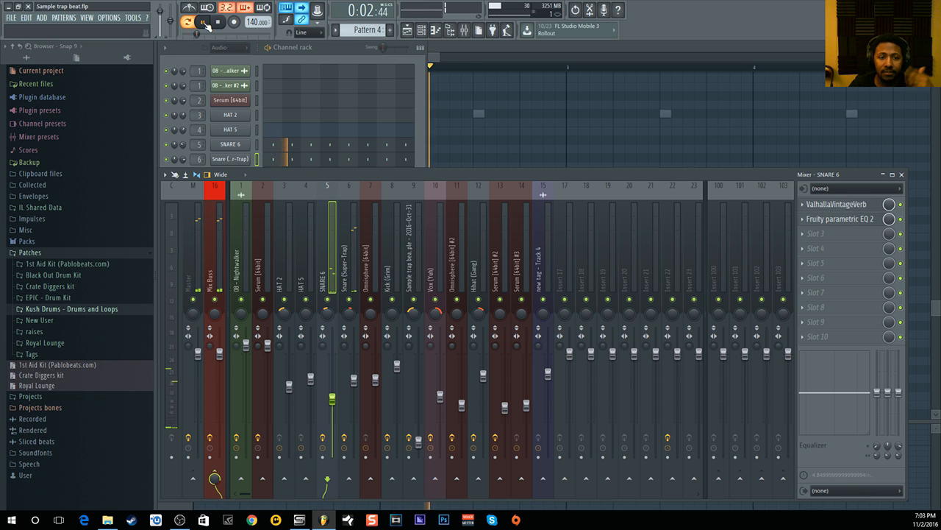
click(203, 24)
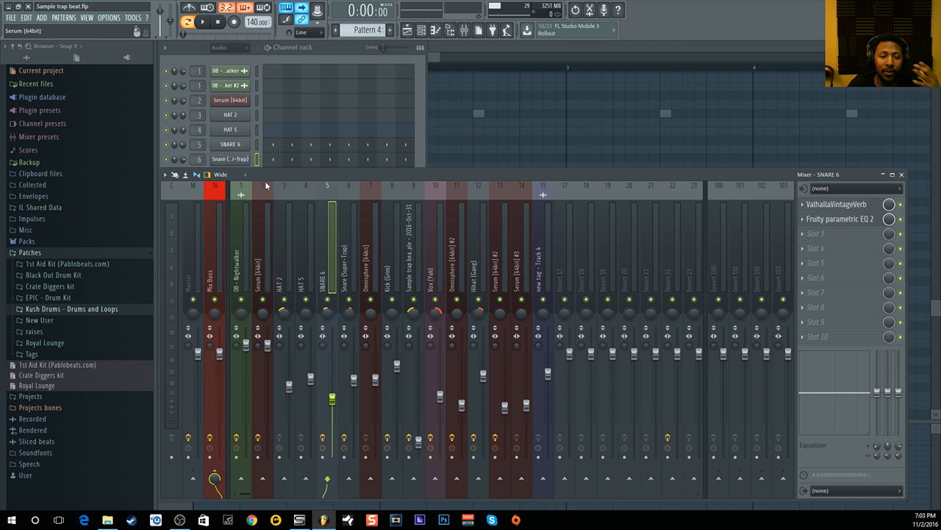
mouse_move(260, 181)
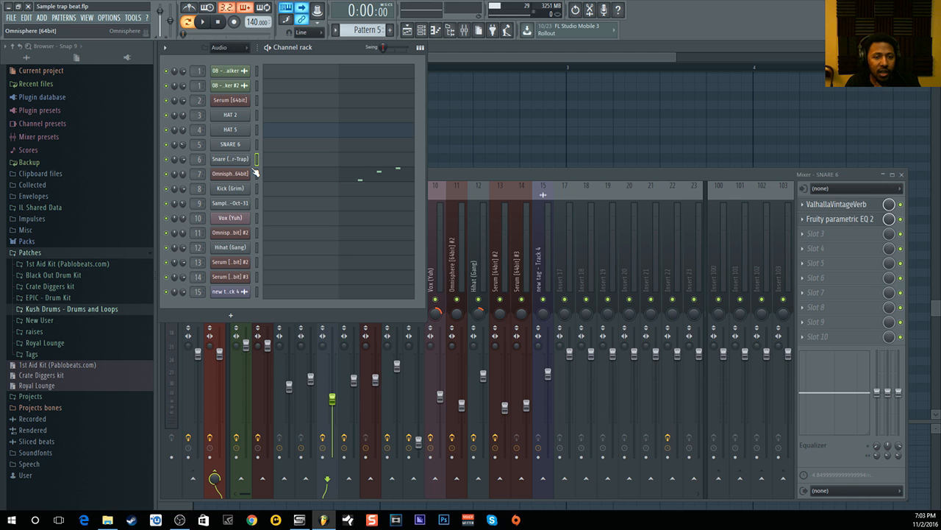
- Open channel 7's Omnisphere instrument showing the Harmonial Pianobells 2 patch
double_click(230, 172)
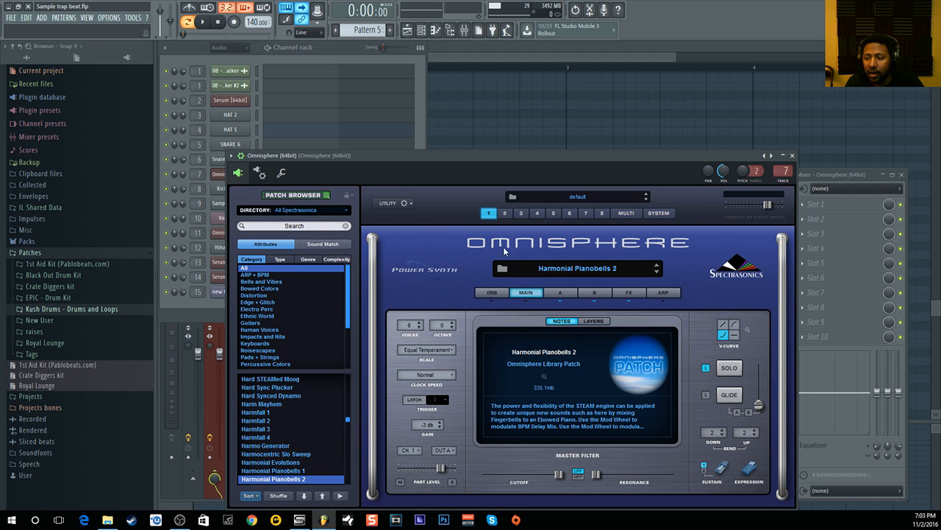
mouse_move(646, 281)
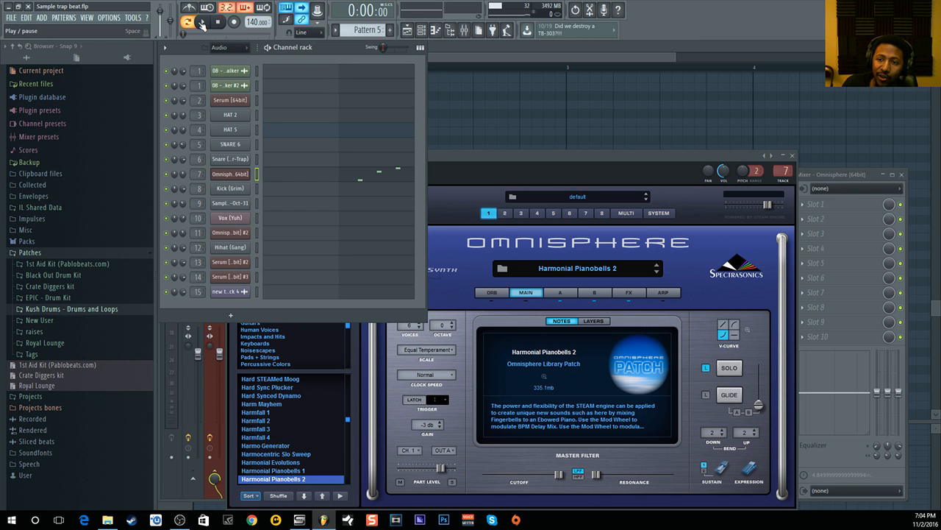
- Briefly play the Omnisphere pattern, then stop playback
click(207, 25)
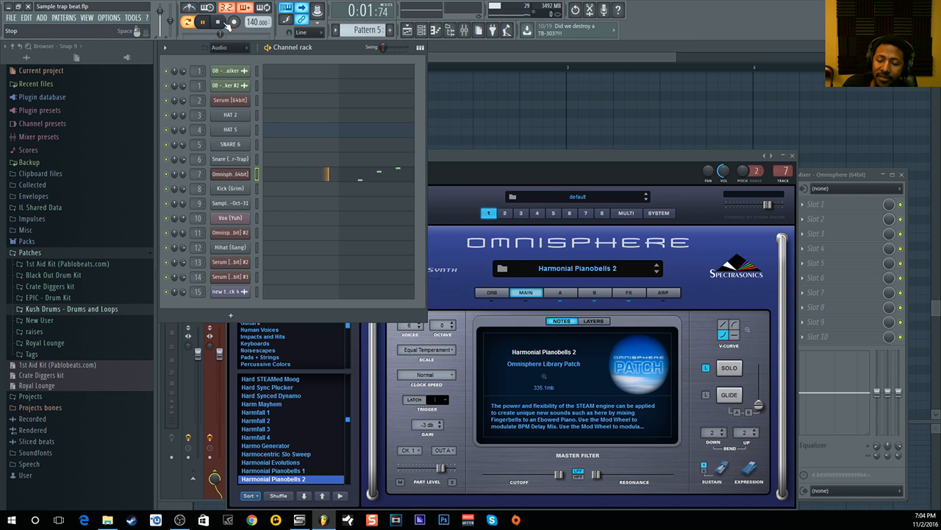
click(219, 24)
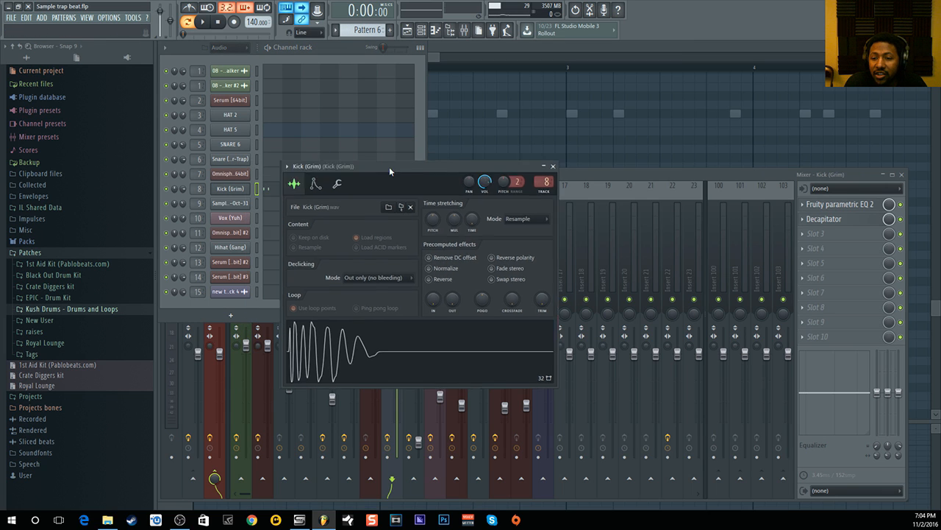
- Close the Kick (Grim) sample settings and bring the mixer with its Parametric EQ forward
drag(390, 166, 416, 140)
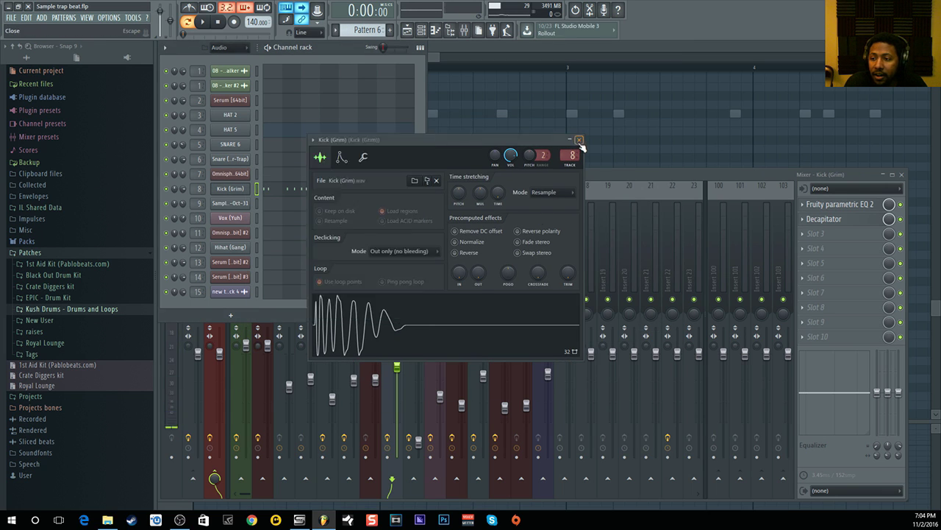
click(579, 139)
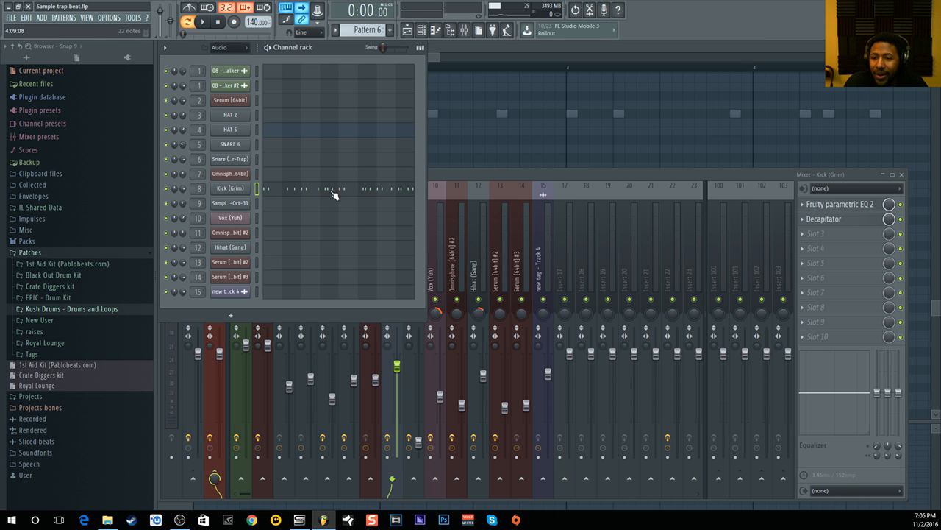
click(838, 204)
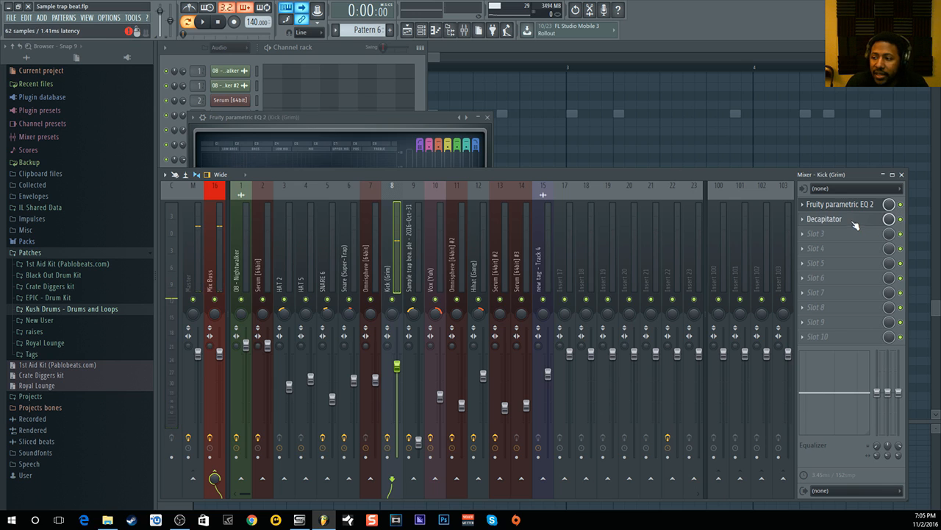
- Open the kick's Decapitator and toggle it during playback to compare the sound
click(824, 218)
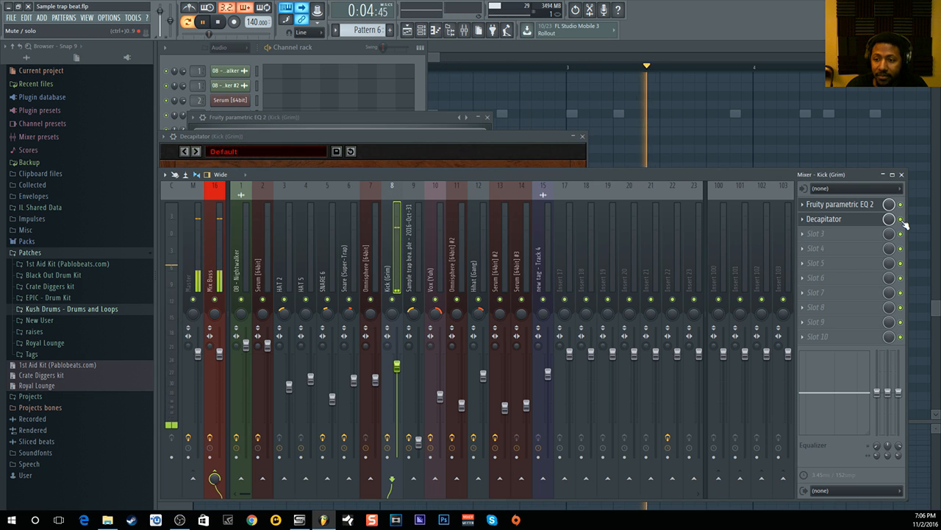
click(202, 22)
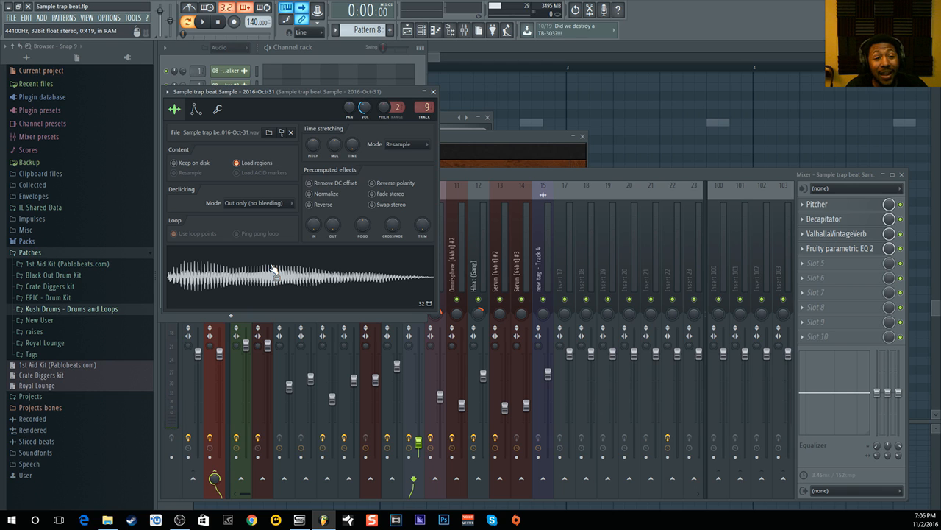
mouse_move(294, 276)
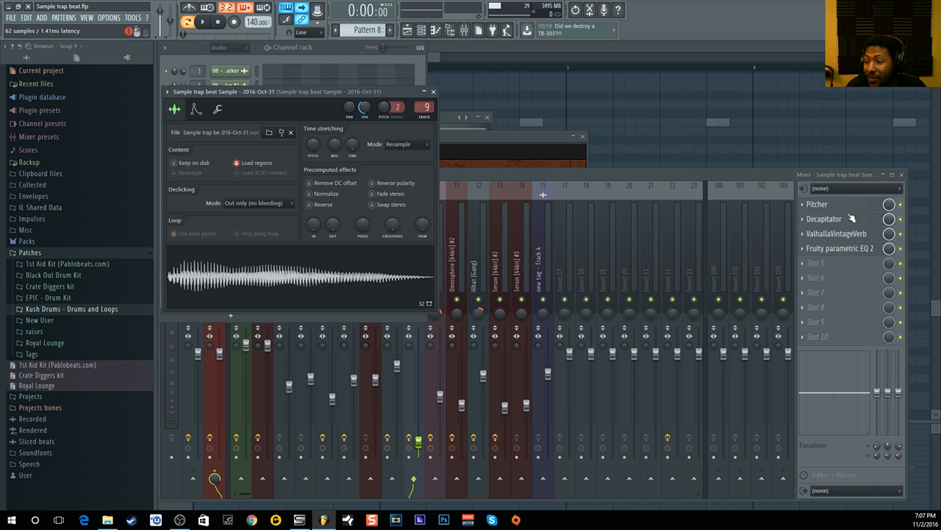
- Open the trap beat sample's Decapitator, ValhallaVintageVerb and Pitcher plugin windows
click(817, 204)
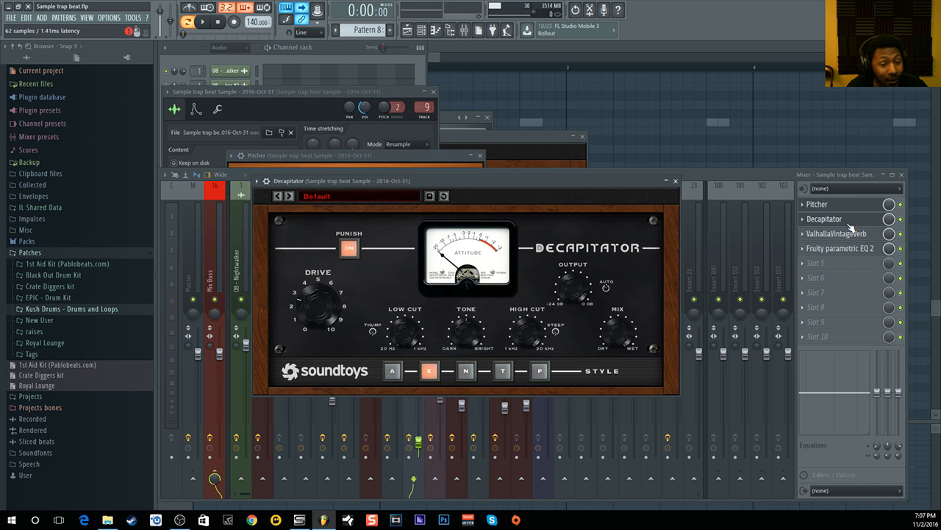
click(838, 233)
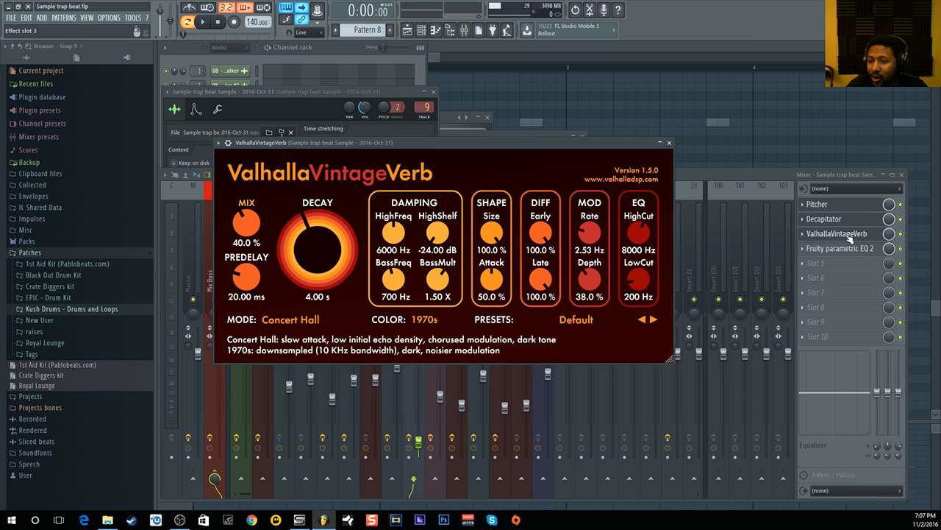
click(840, 248)
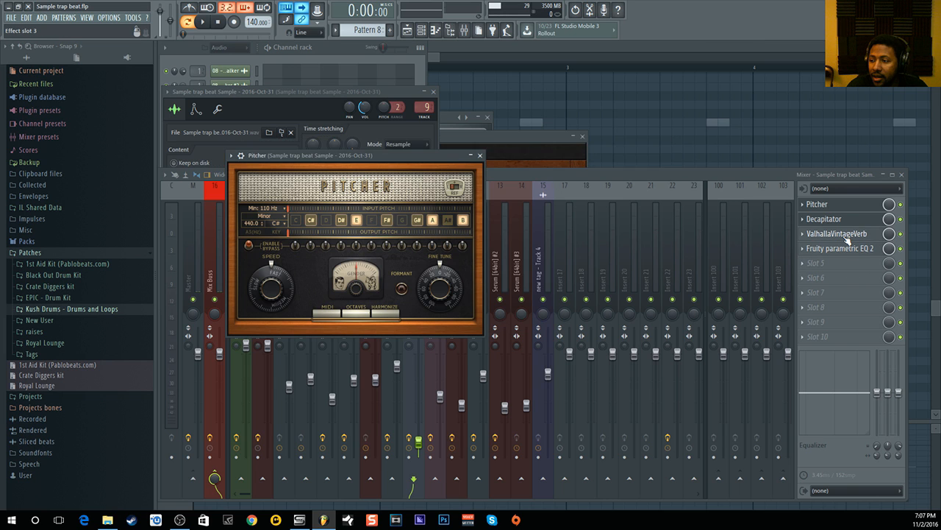
click(831, 233)
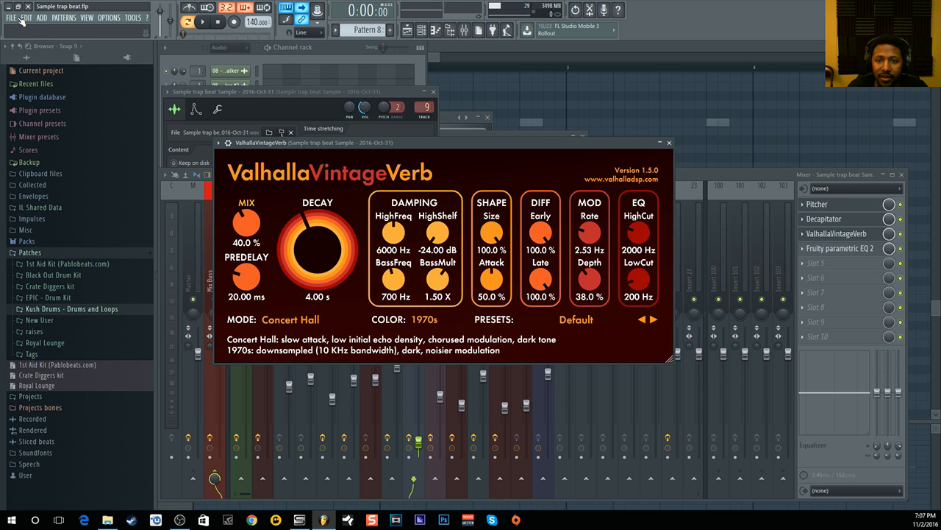
- Close the Pitcher and ValhallaVintageVerb windows, returning to the channel rack
click(181, 22)
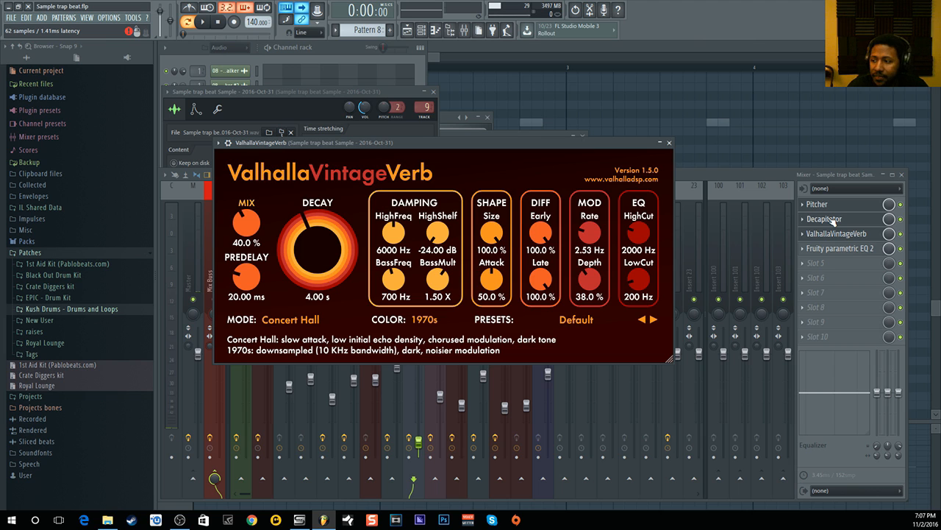
click(826, 218)
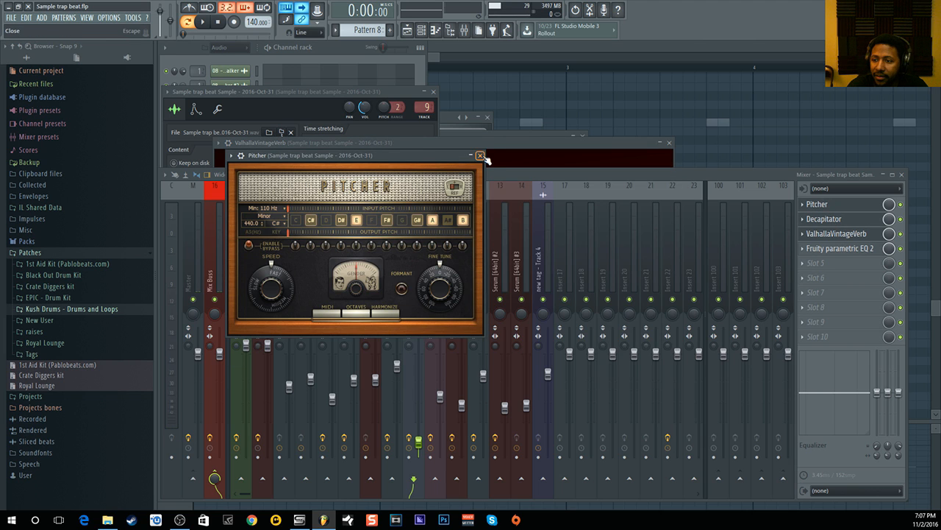
click(480, 155)
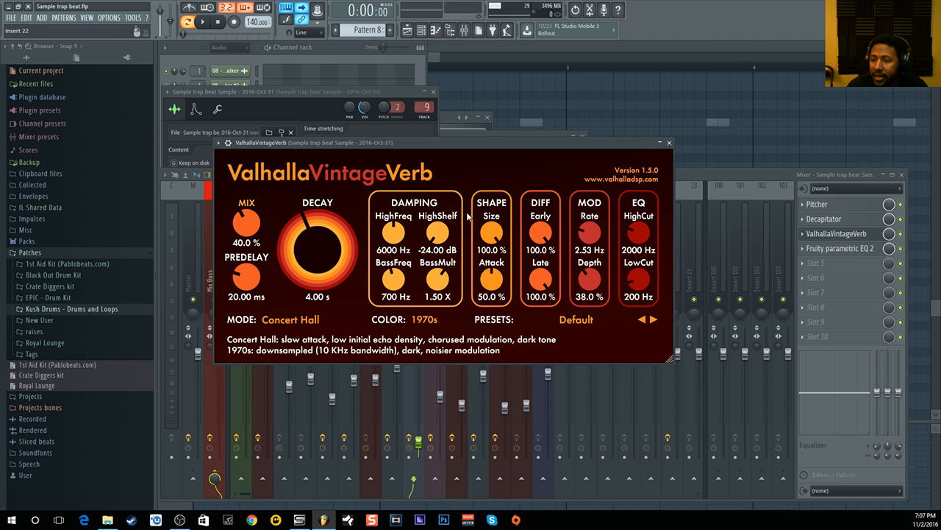
click(667, 142)
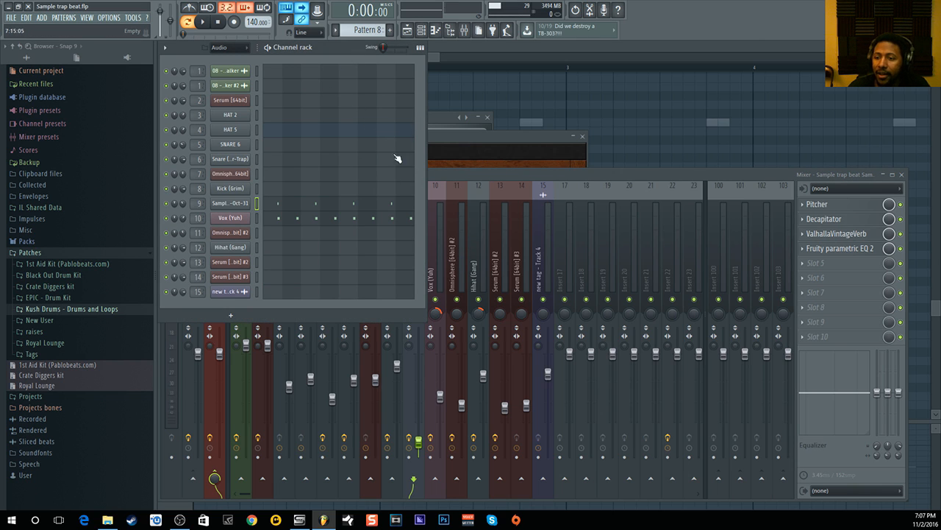
- Select the 08 - Nightwalker #2 channel, showing its Omnisphere Boys Choir Ees patch
click(228, 92)
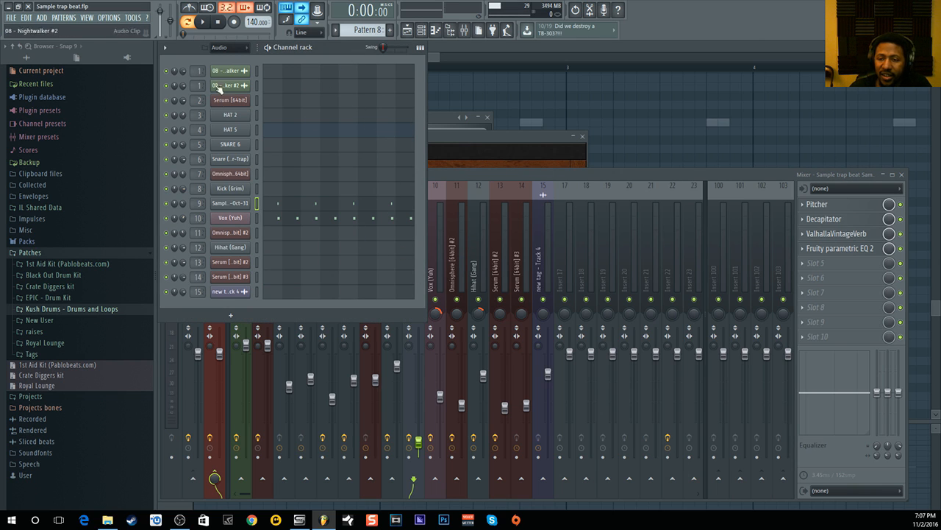
click(190, 22)
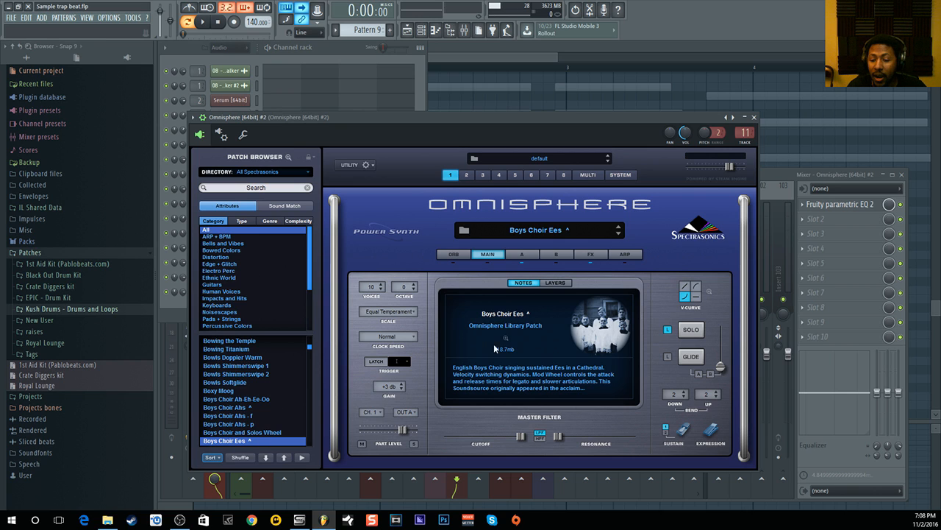
mouse_move(601, 274)
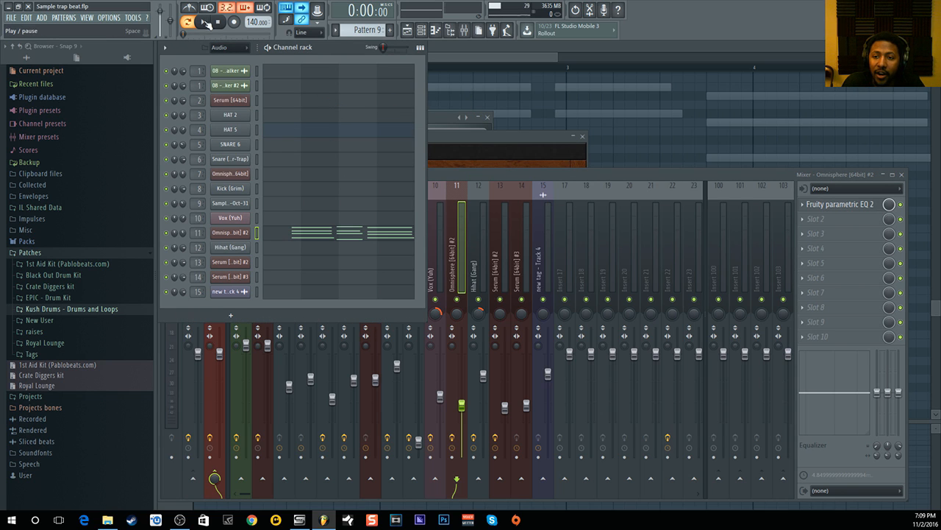
- Briefly play and stop the Pattern 9 choir, then switch to Pattern 10
click(200, 23)
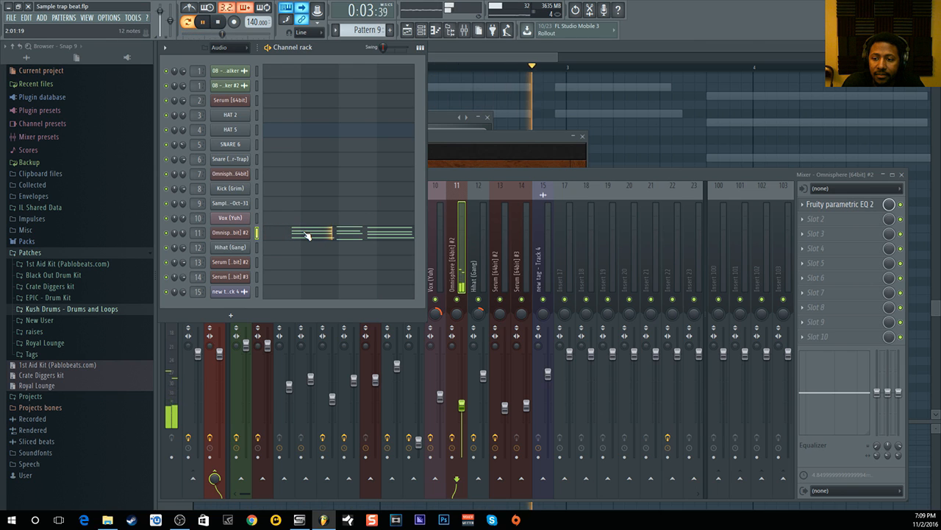
click(202, 22)
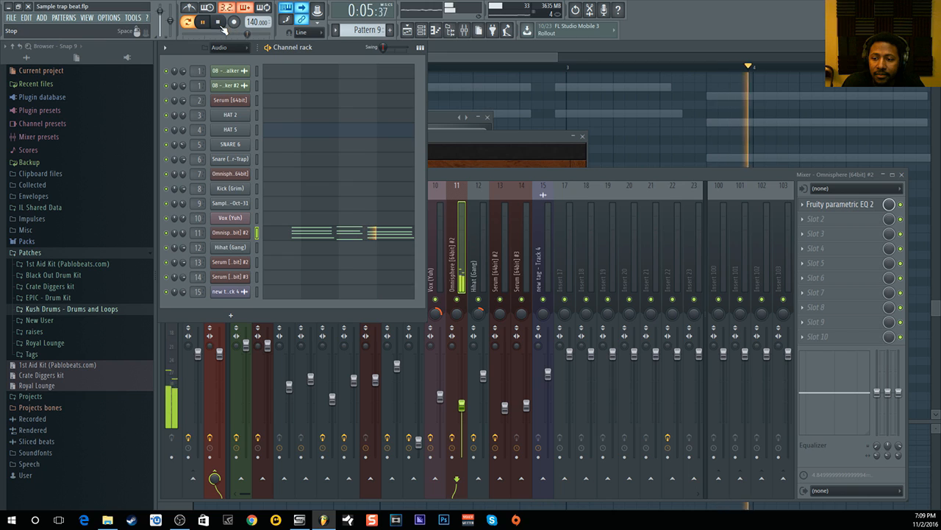
click(206, 21)
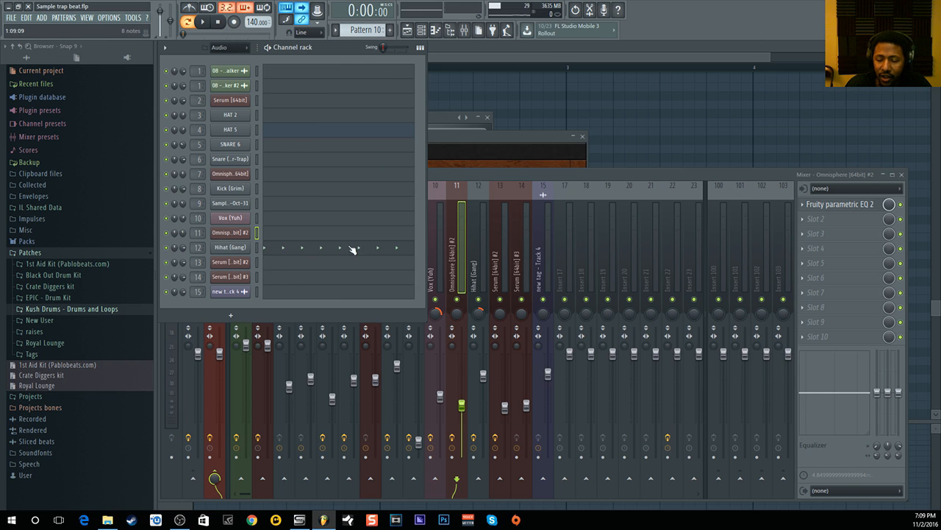
- Play the Pattern 10 hi-hats, then close the Hihat EQ and review its channel settings
click(230, 247)
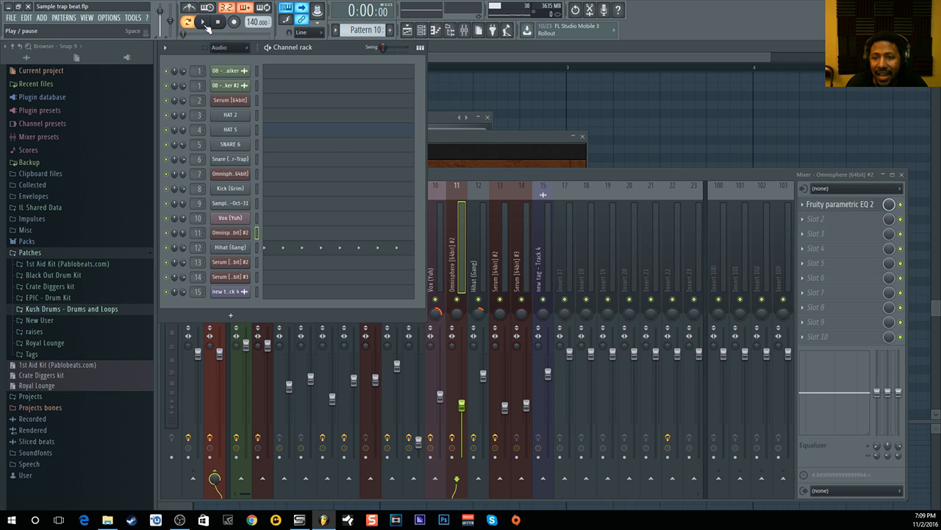
click(205, 28)
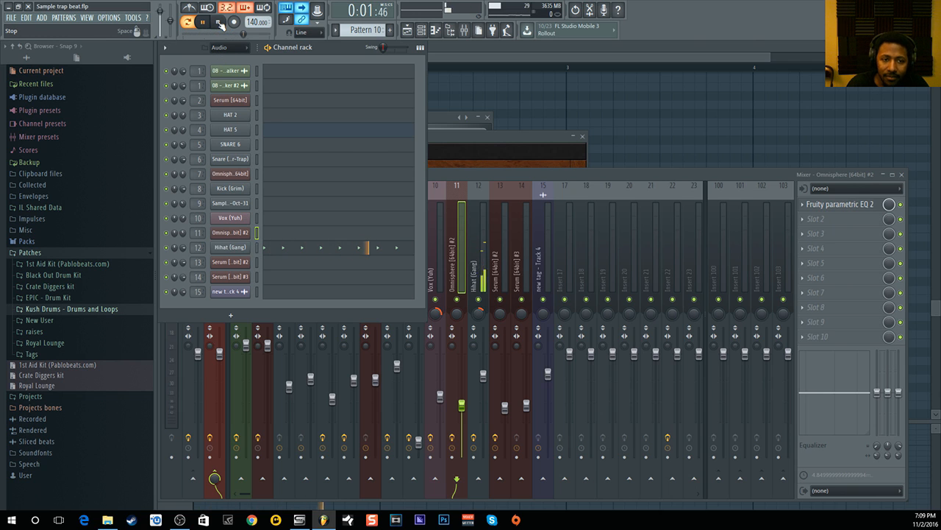
click(209, 23)
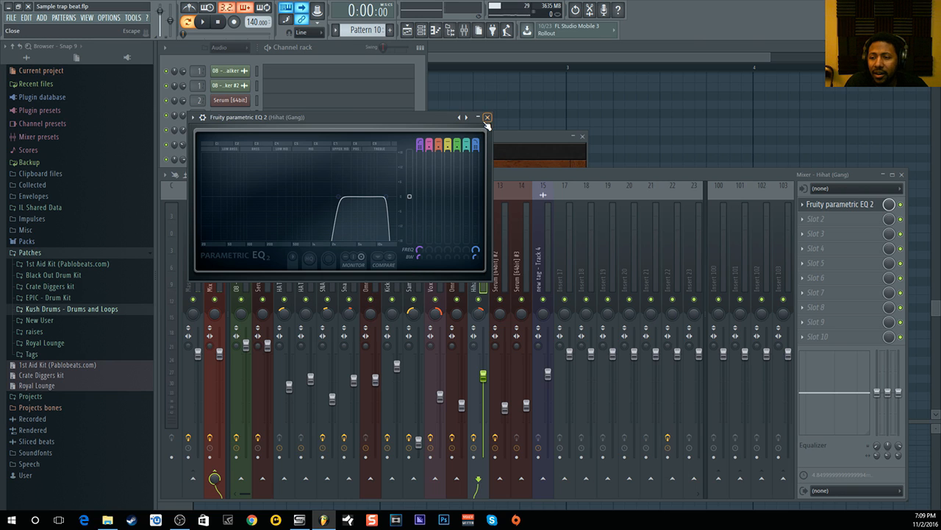
click(488, 117)
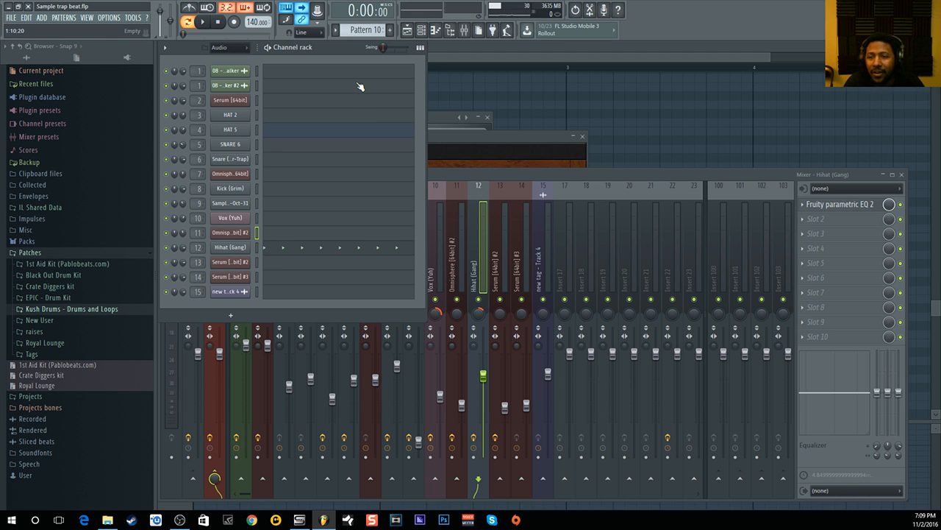
click(230, 247)
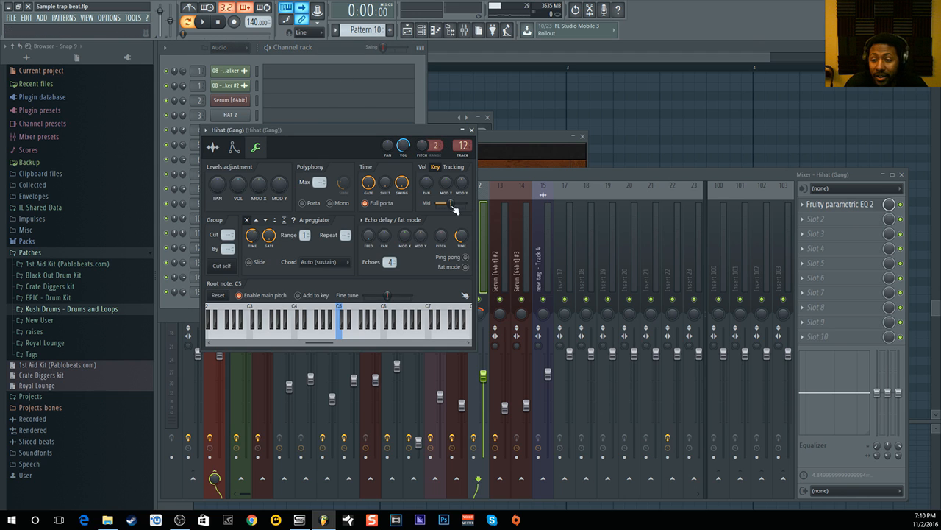
click(486, 129)
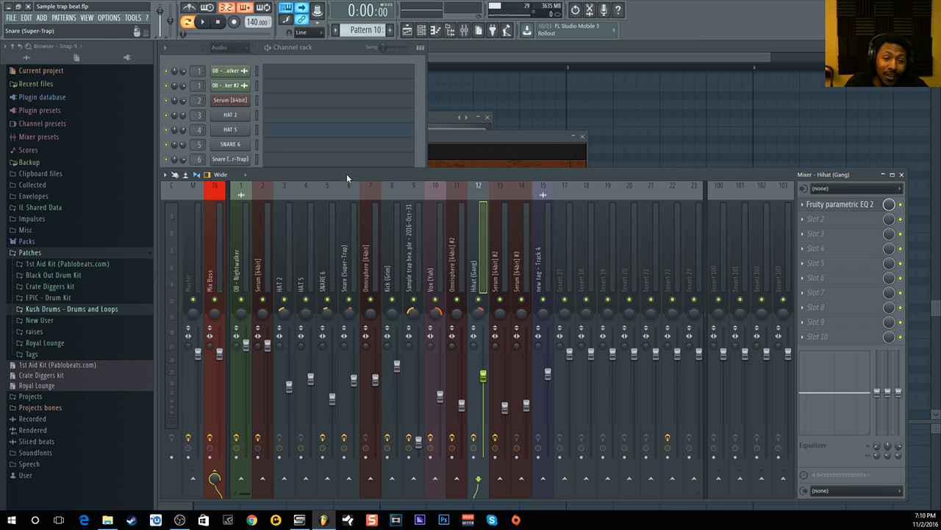
mouse_move(344, 186)
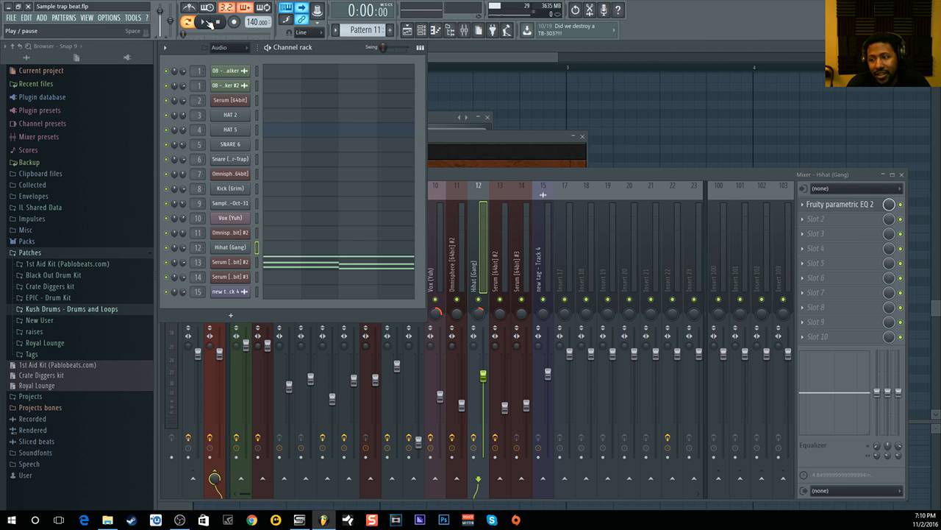
- Play and stop Pattern 11, then switch to Pattern 13 with Serum #3's Lead - Eerie patch
click(205, 26)
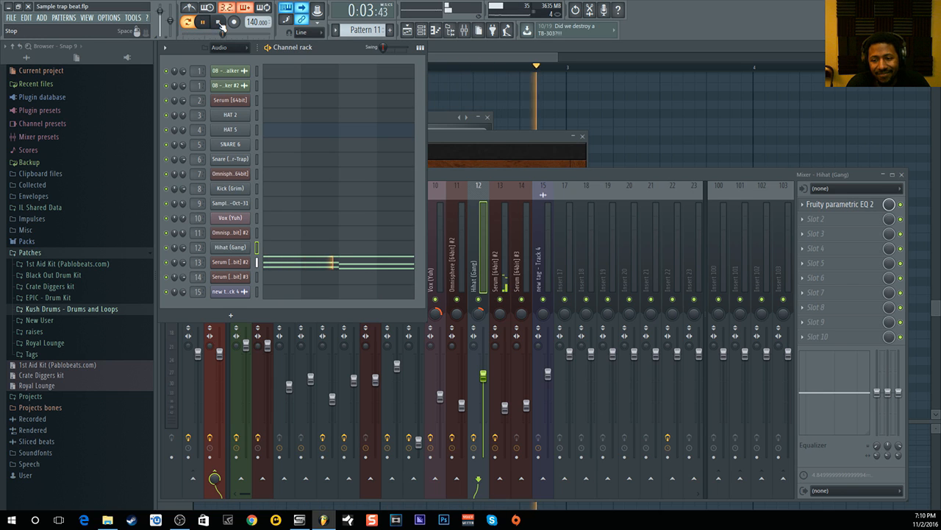
click(207, 26)
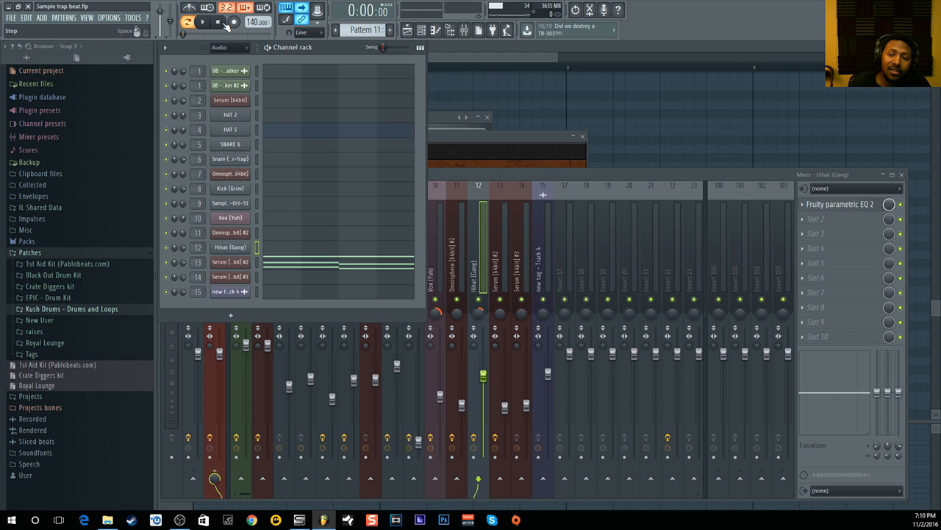
click(197, 24)
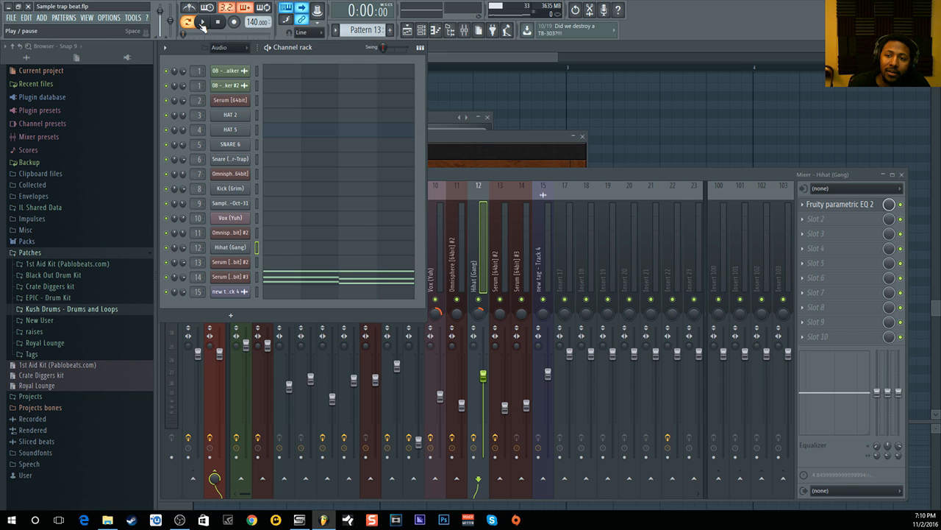
click(204, 28)
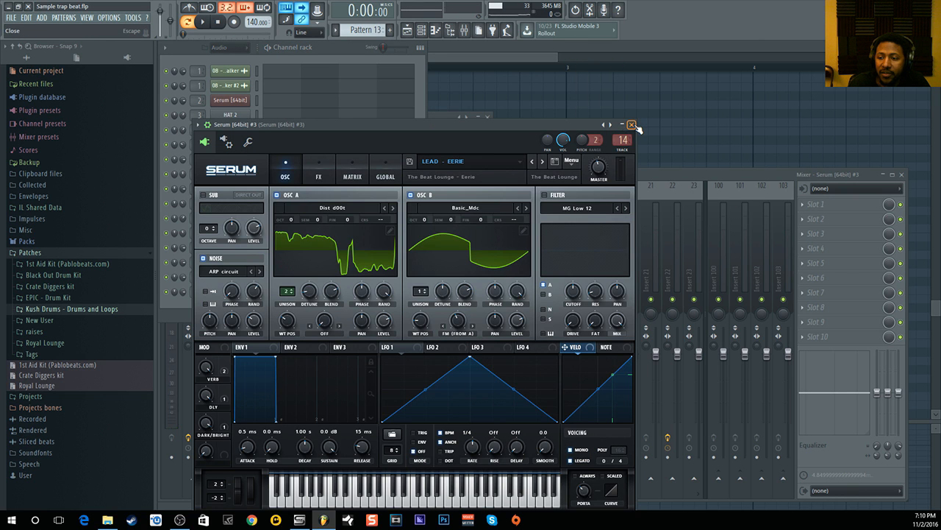
- Close the Serum #3 lead synth window
click(637, 125)
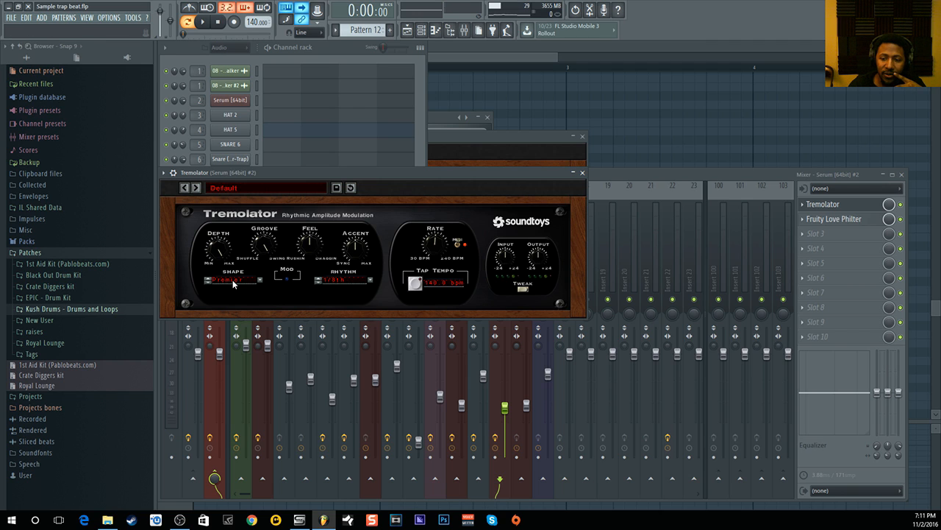
- Keep the Premier tremolo shape preset and briefly play Pattern 12 to hear it
click(232, 281)
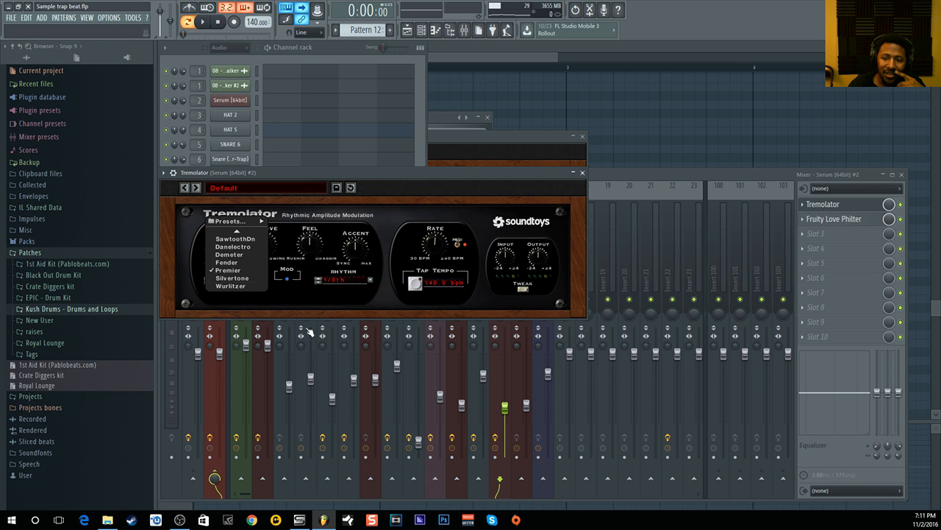
click(226, 270)
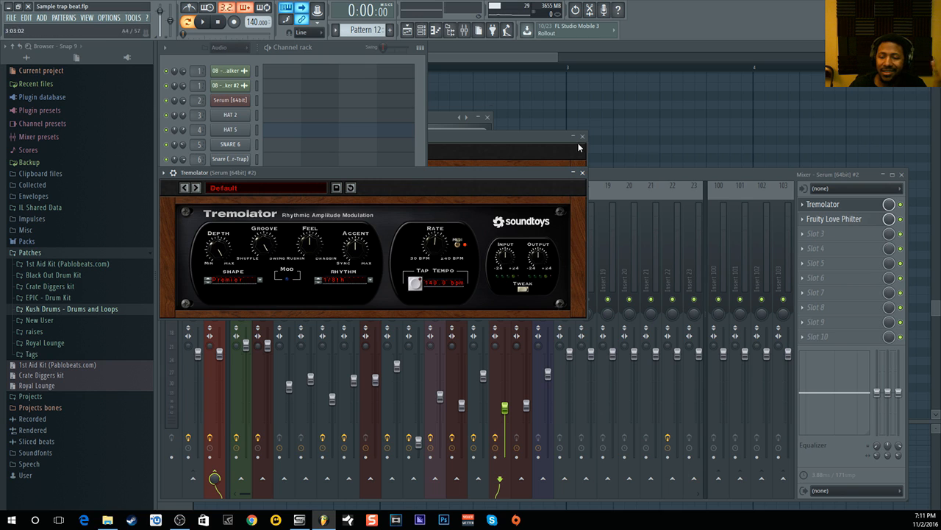
click(189, 24)
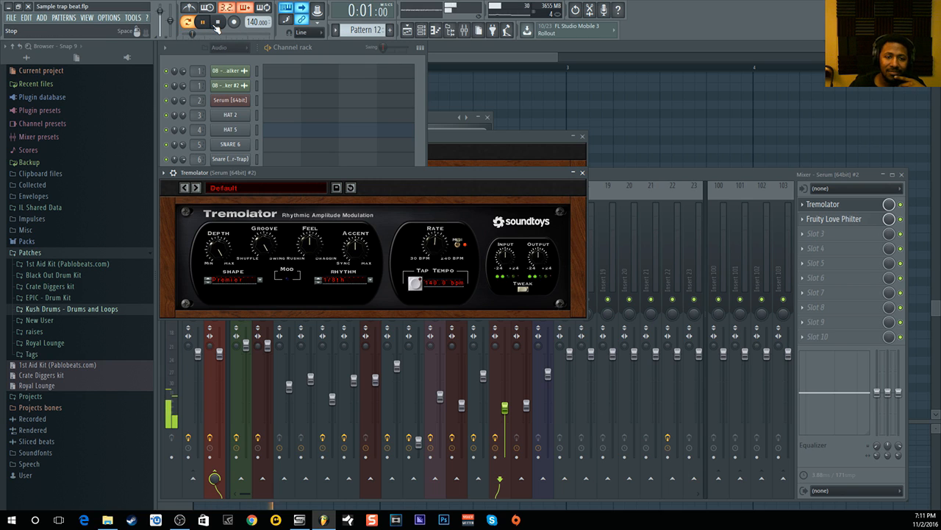
click(203, 25)
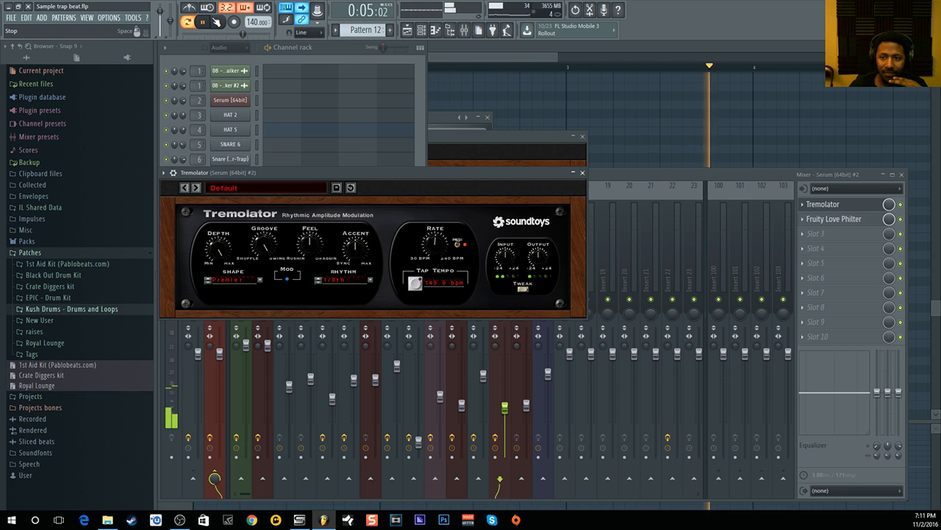
click(204, 27)
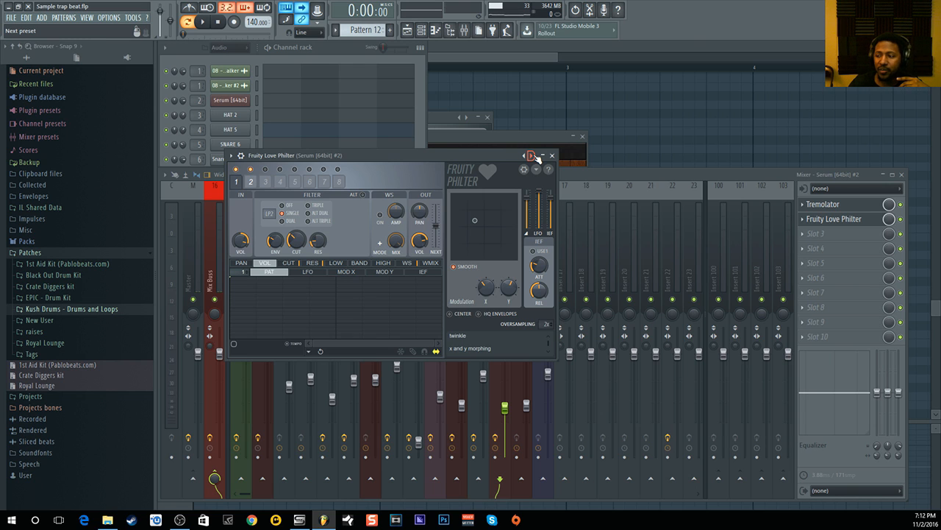
- Minimize Love Philter, play Pattern 12 briefly, then hide the mixer to show the playlist
click(551, 155)
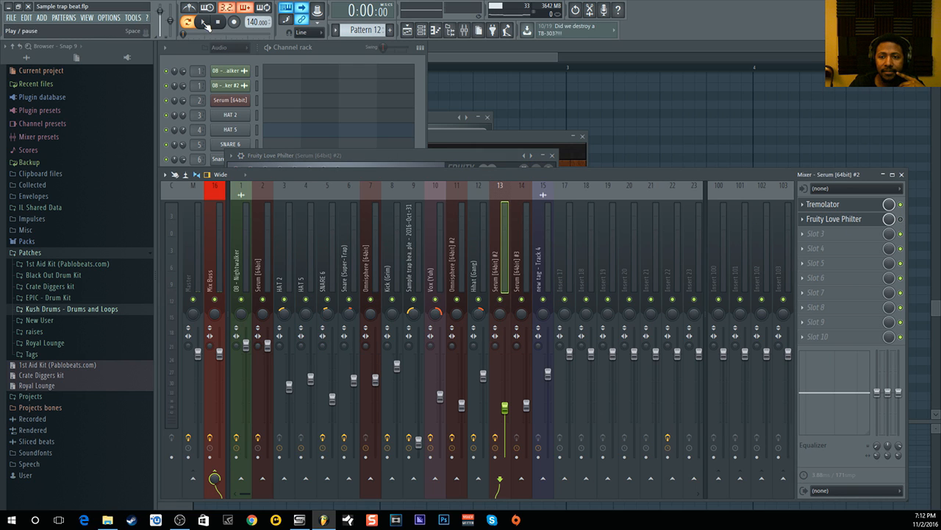
click(204, 27)
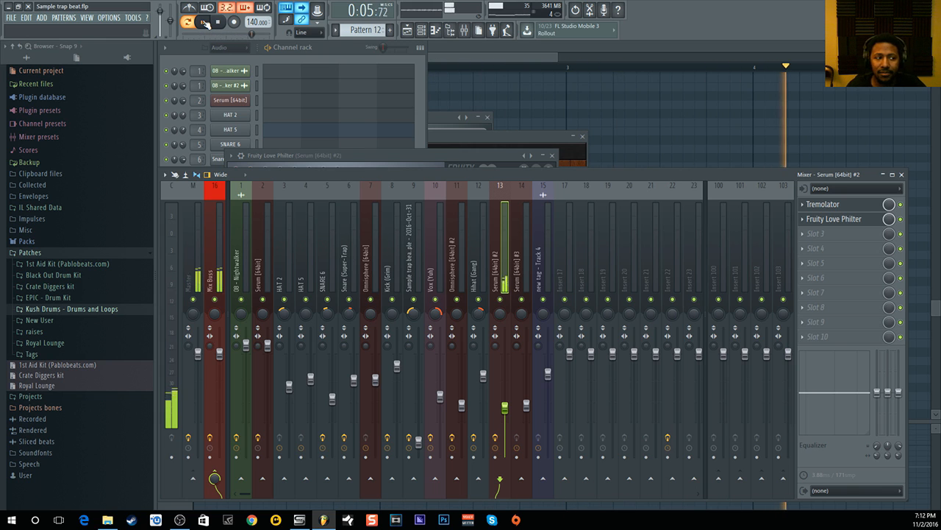
click(215, 25)
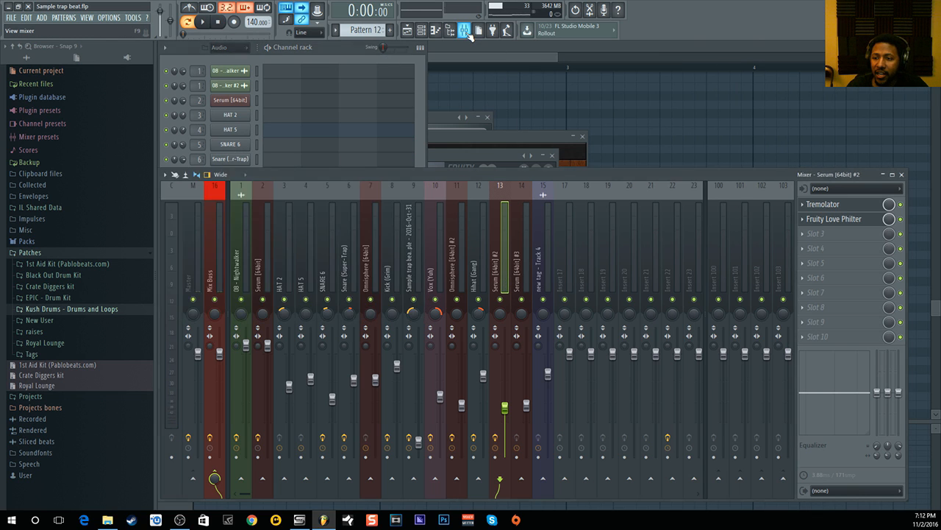
click(407, 29)
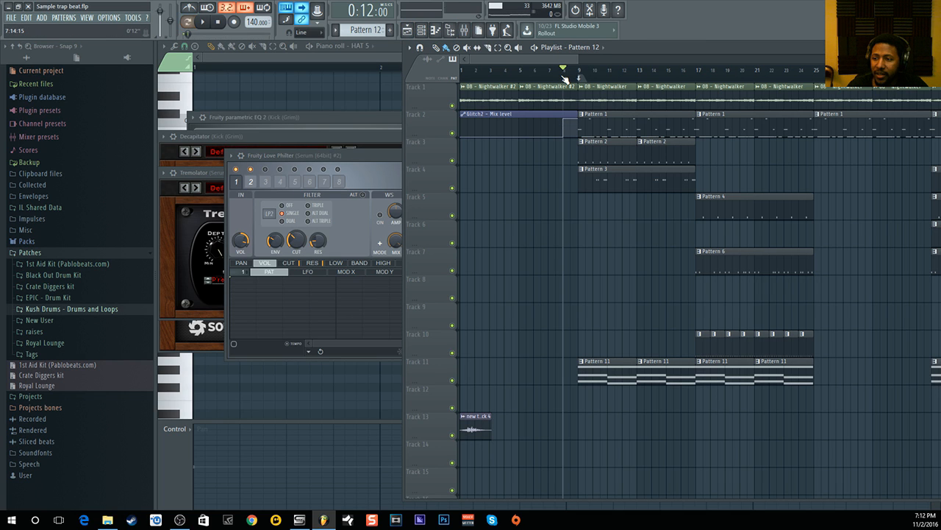
- Play the full arrangement past 0:40, then stop it back to the start
click(204, 22)
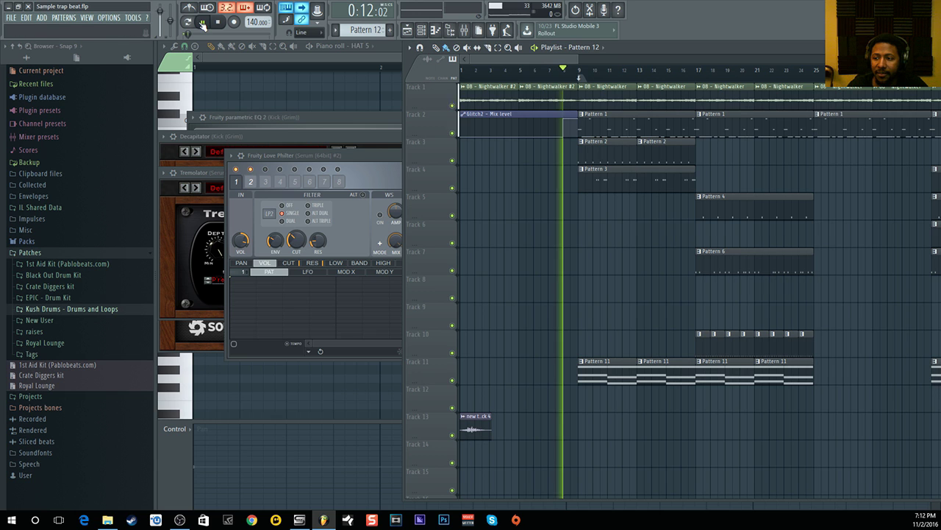
click(208, 25)
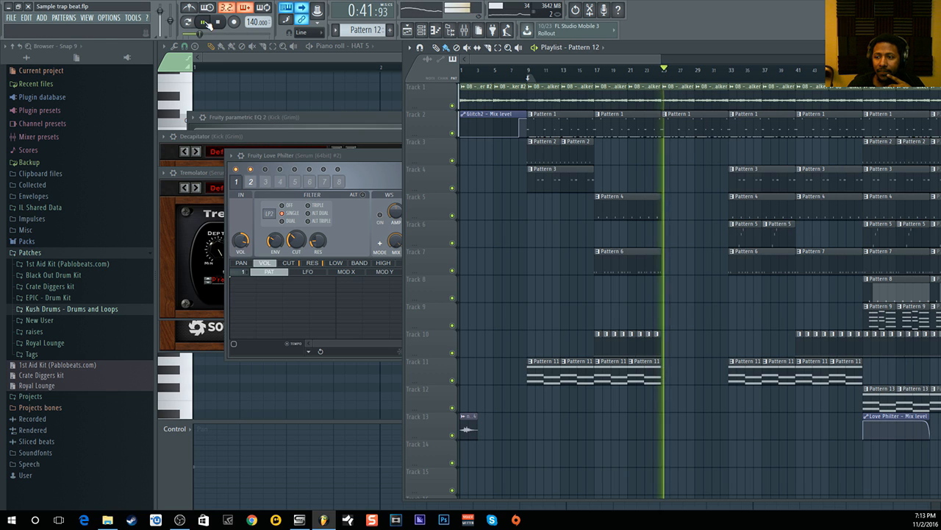
click(204, 21)
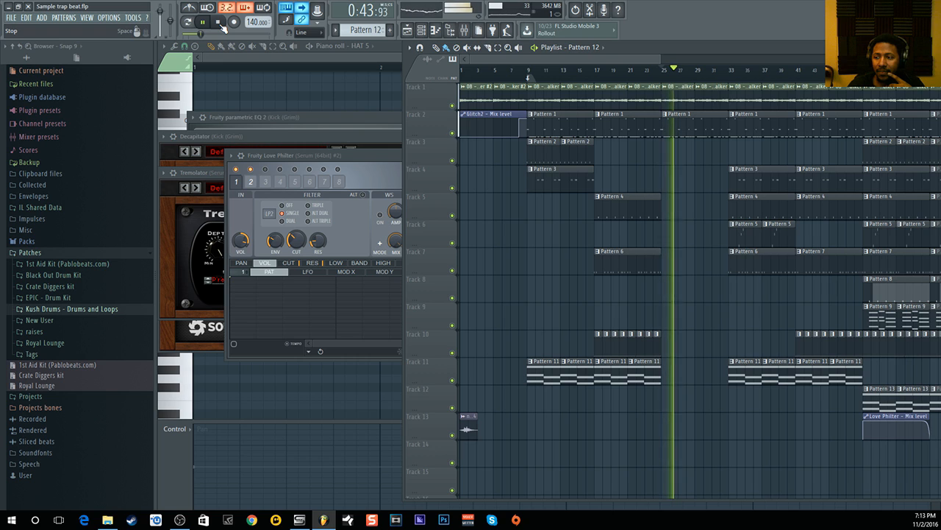
click(206, 22)
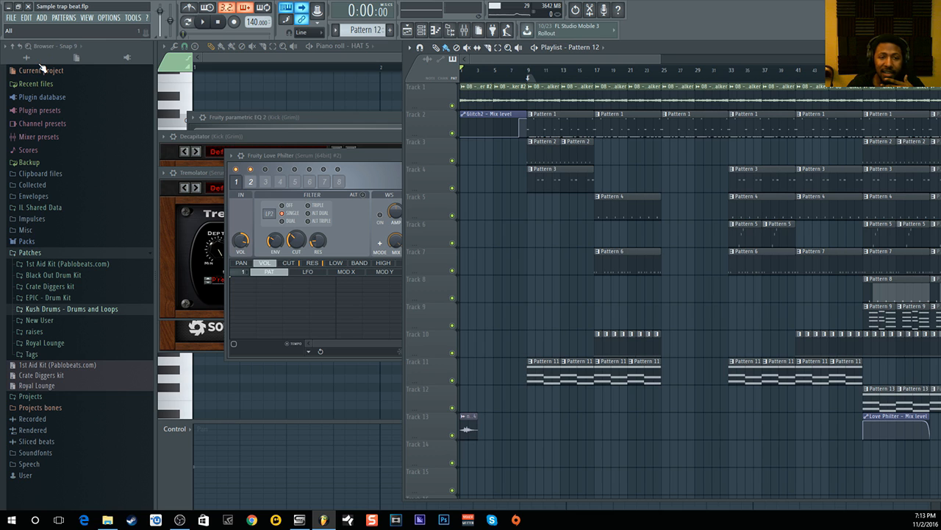
mouse_move(44, 18)
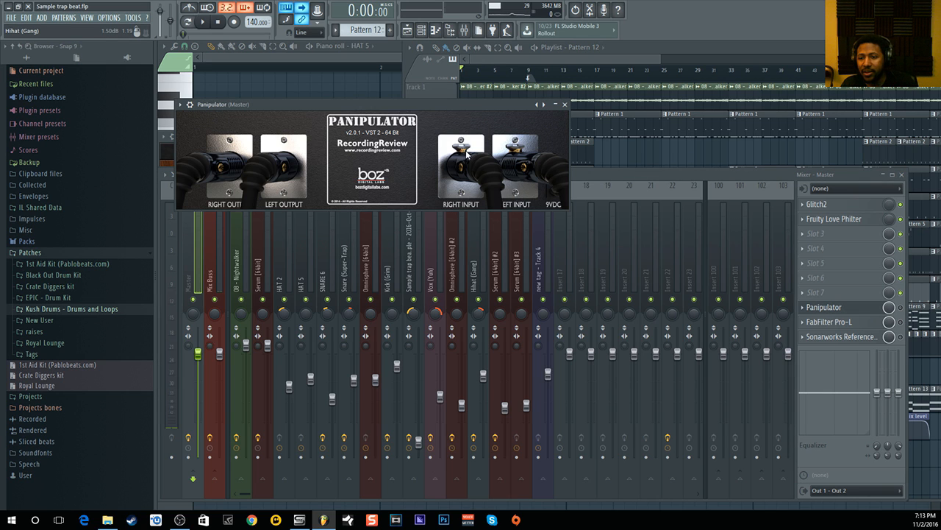
mouse_move(329, 199)
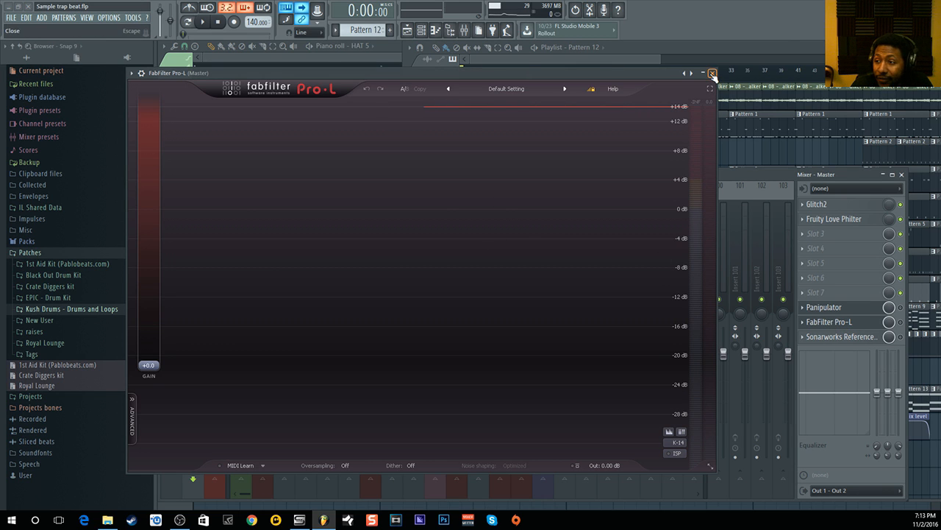
- Close FabFilter Pro-L and open Sonarworks Reference 3 on the Master insert
click(711, 71)
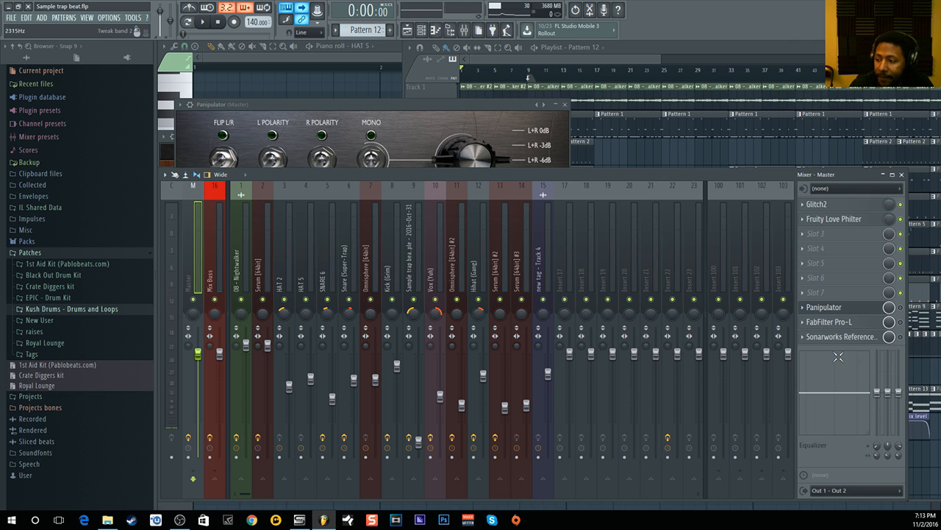
click(845, 336)
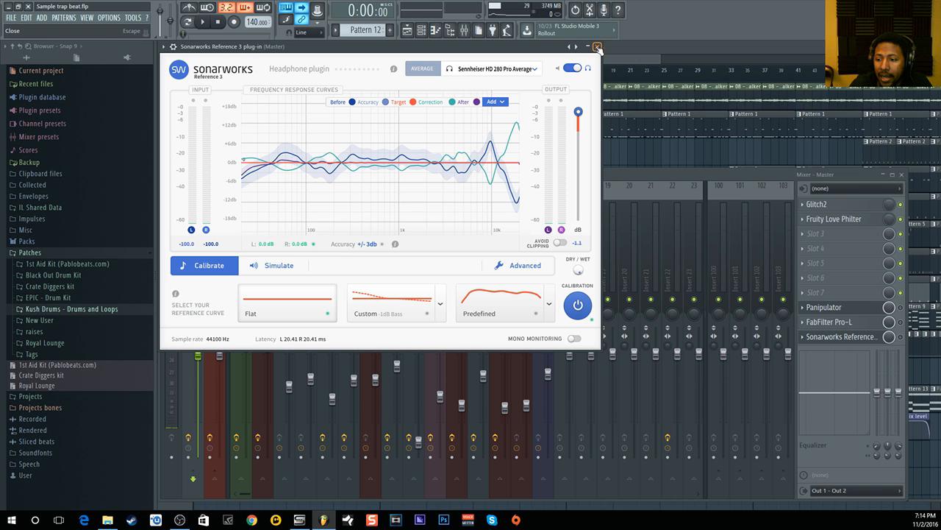
- Close Sonarworks Reference and select the Mix Buss, showing its VBC FG-Grey compressor
click(596, 47)
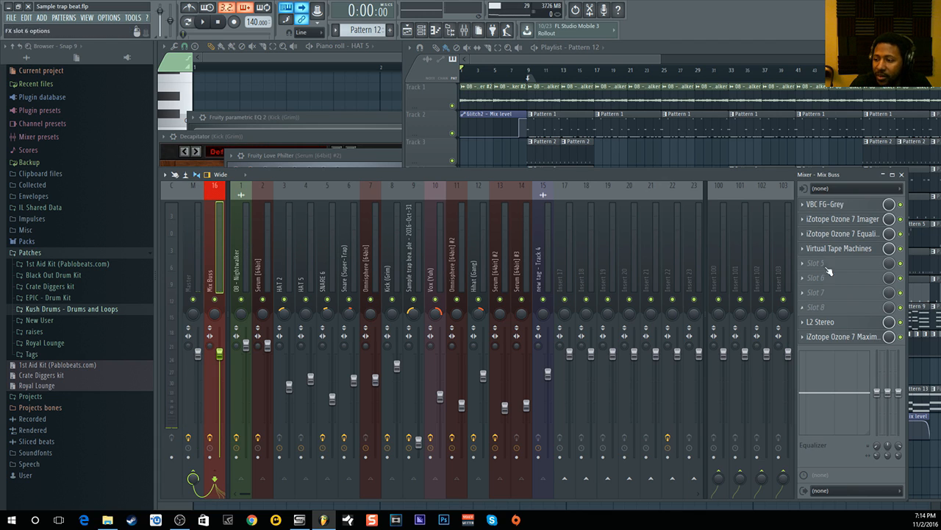
click(825, 204)
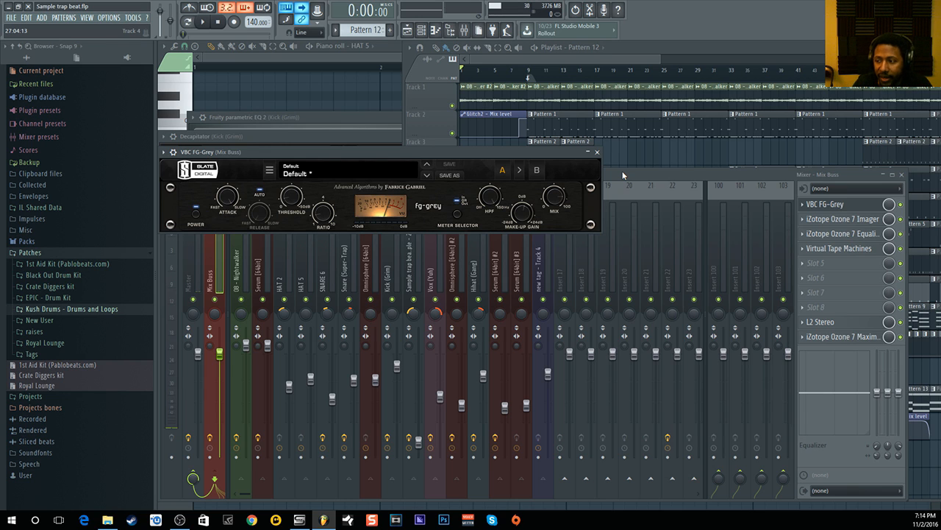
- Open the iZotope Ozone 7 Imager on the Mix Buss
click(844, 218)
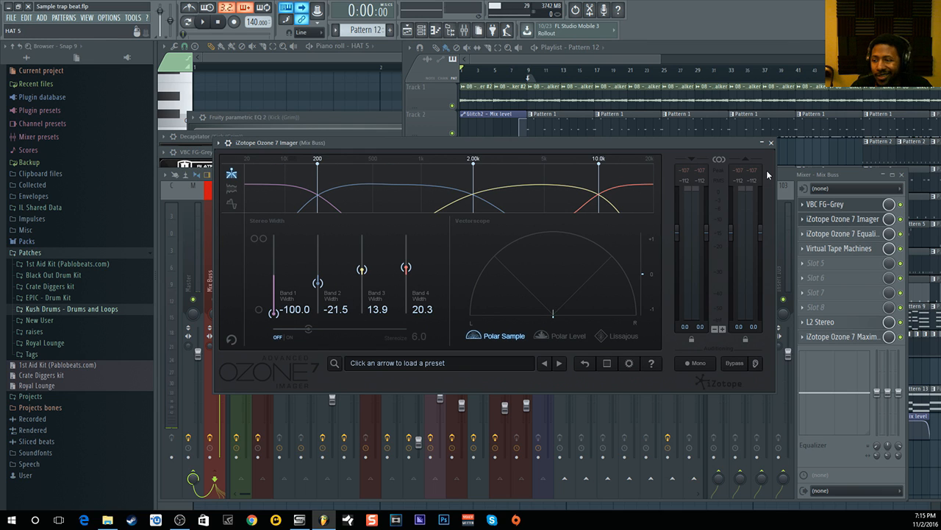
click(839, 234)
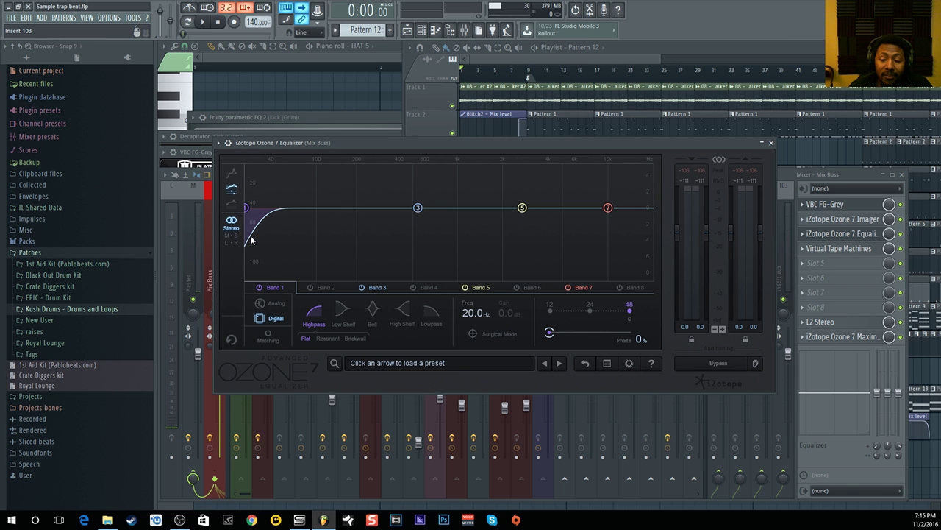
mouse_move(259, 236)
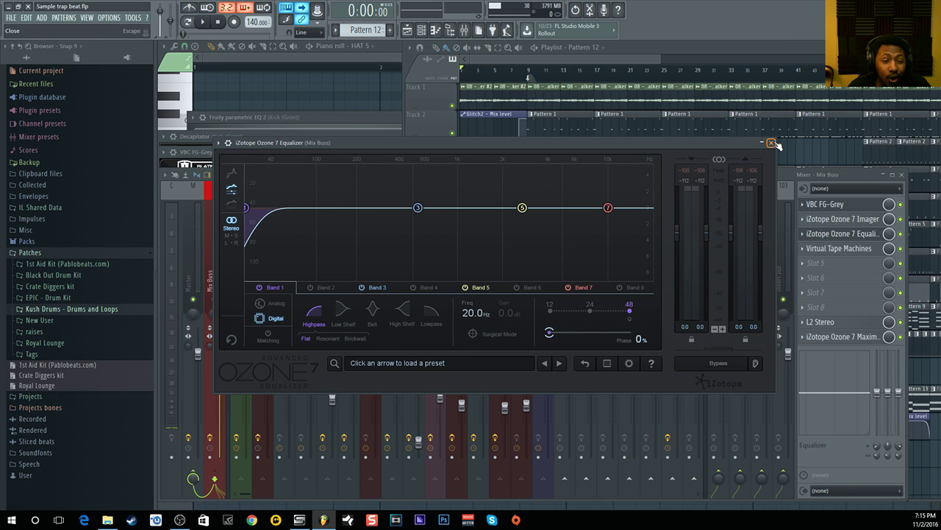
click(772, 143)
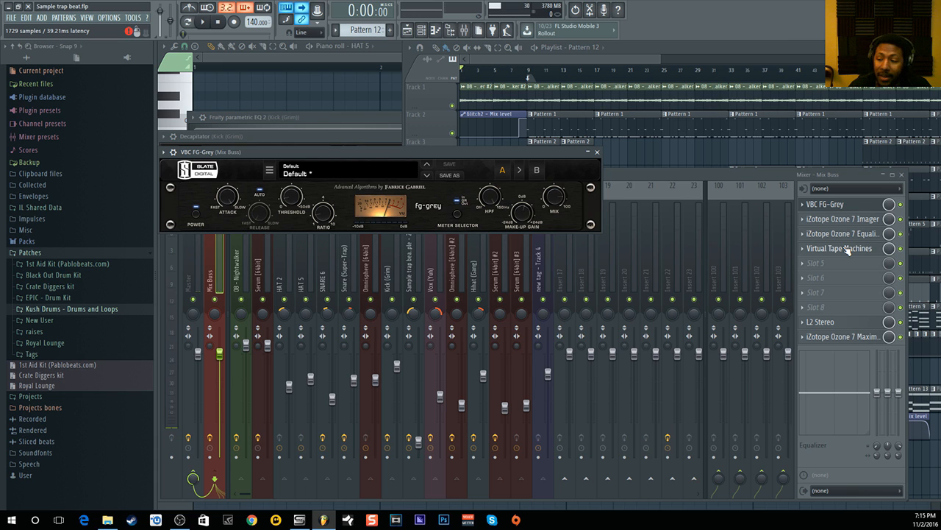
click(839, 248)
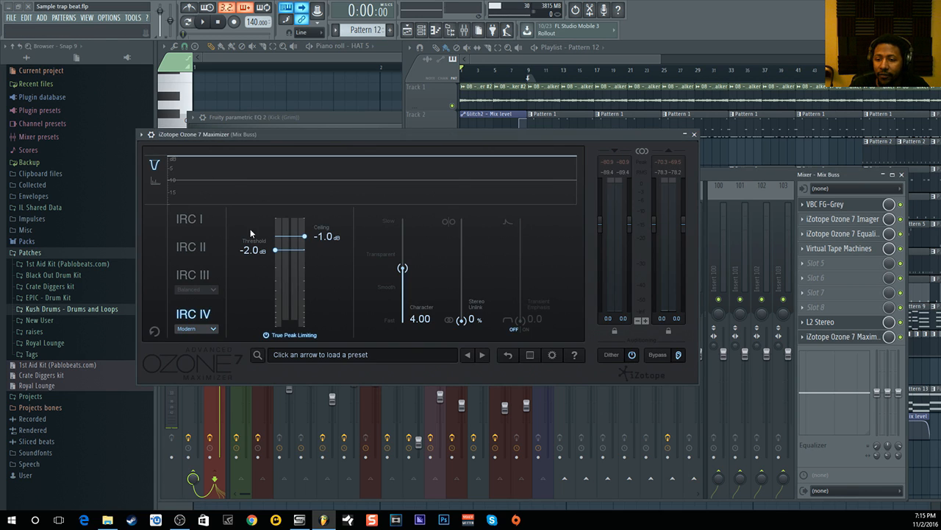
mouse_move(256, 254)
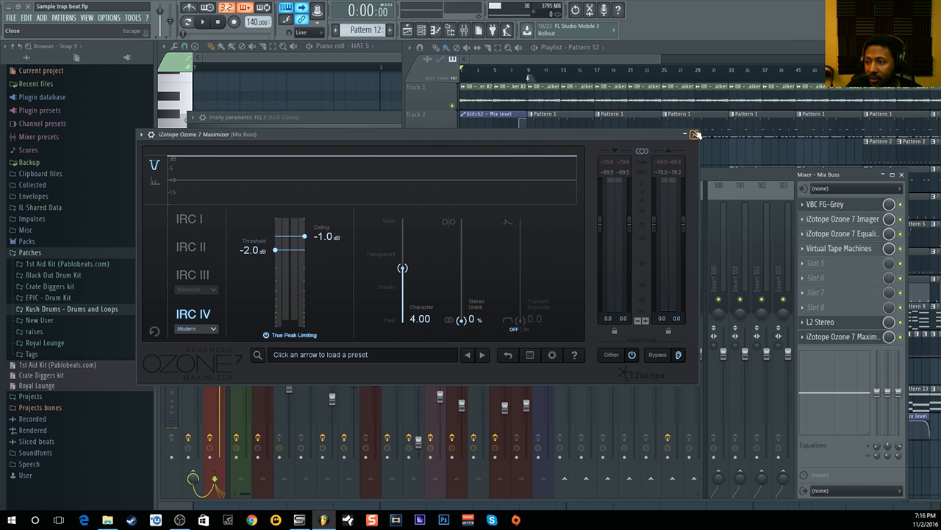
- Close the Ozone 7 Maximizer window showing -2.0 dB threshold and -1.0 dB ceiling
click(694, 133)
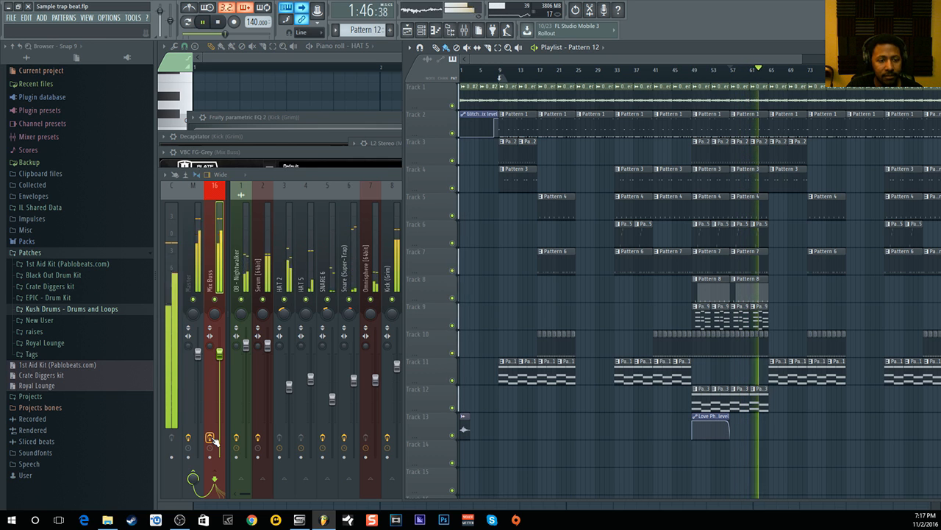
- Stop the mastered playback, returning the song position to 0:00
click(205, 24)
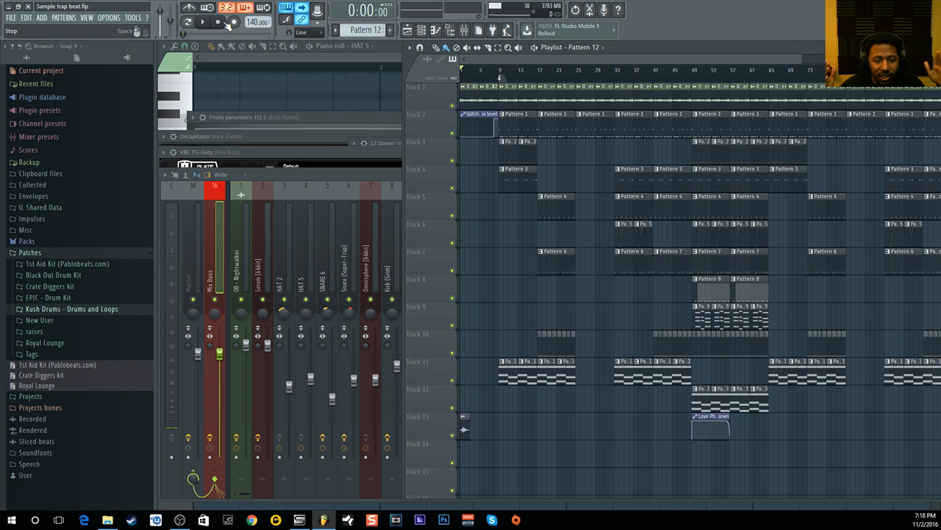
mouse_move(150, 65)
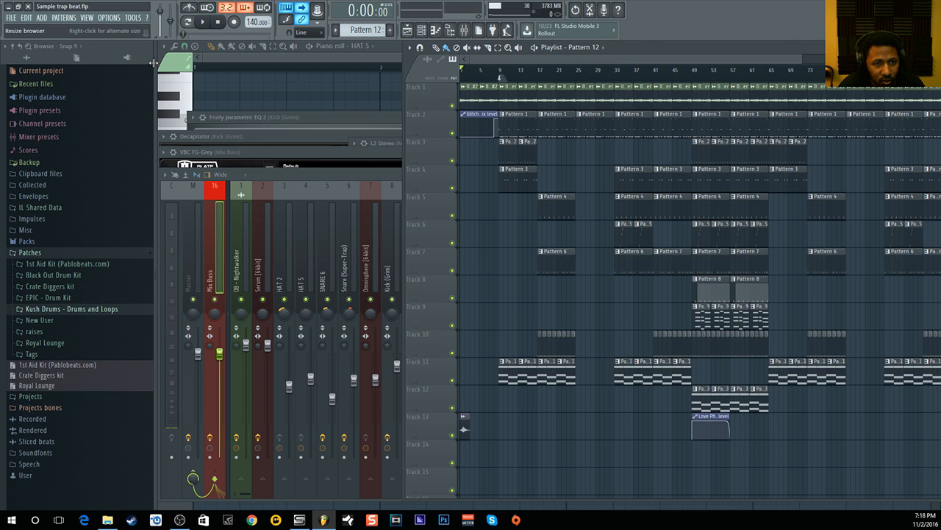